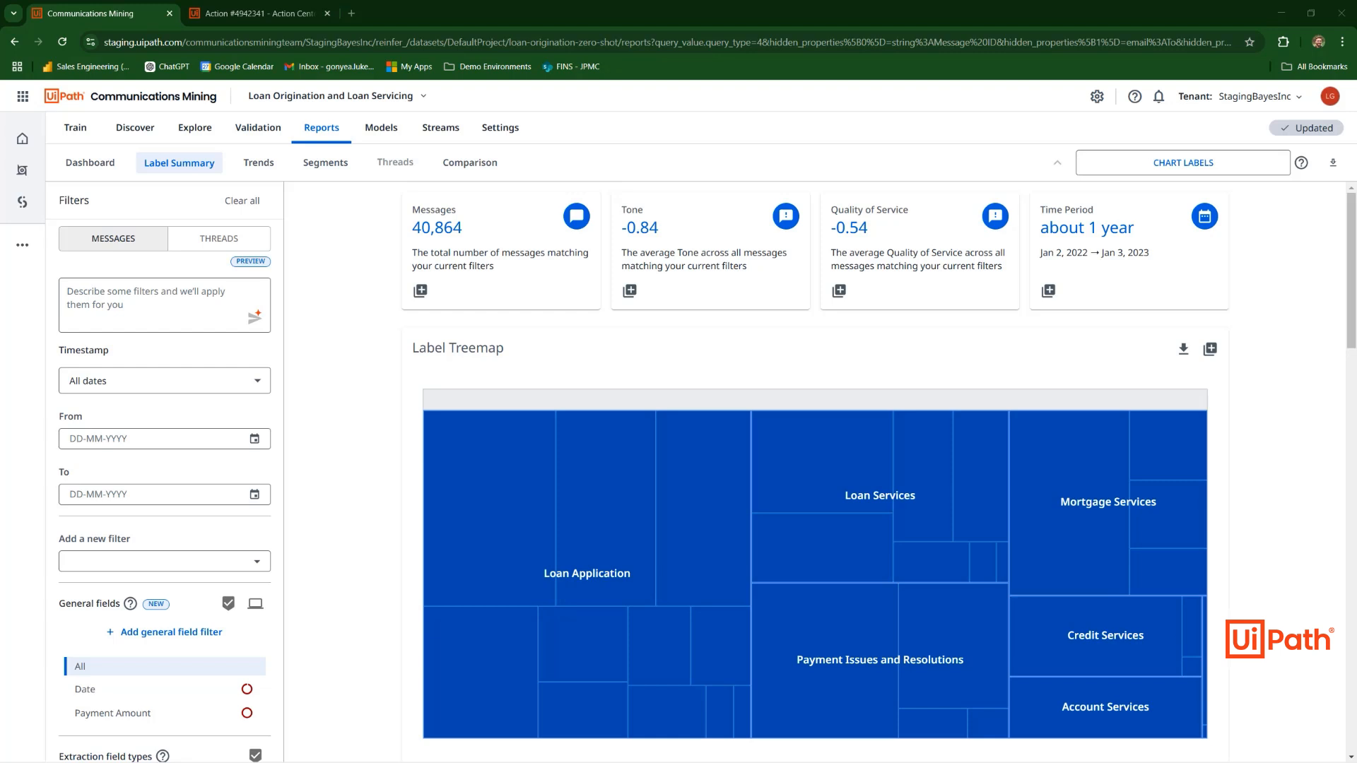
Step: Expand Loan Application in the label treemap and open the Document Submission emails in Explore
click(583, 572)
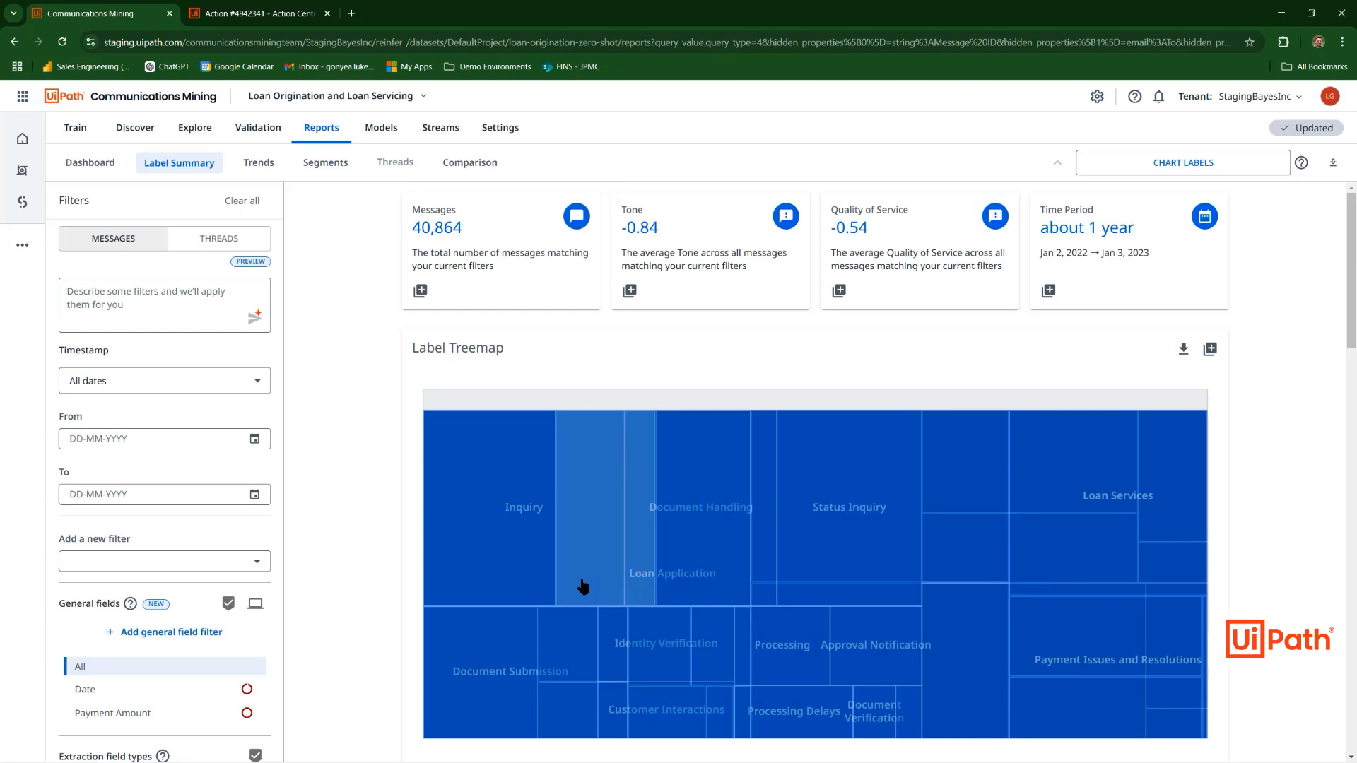
click(670, 573)
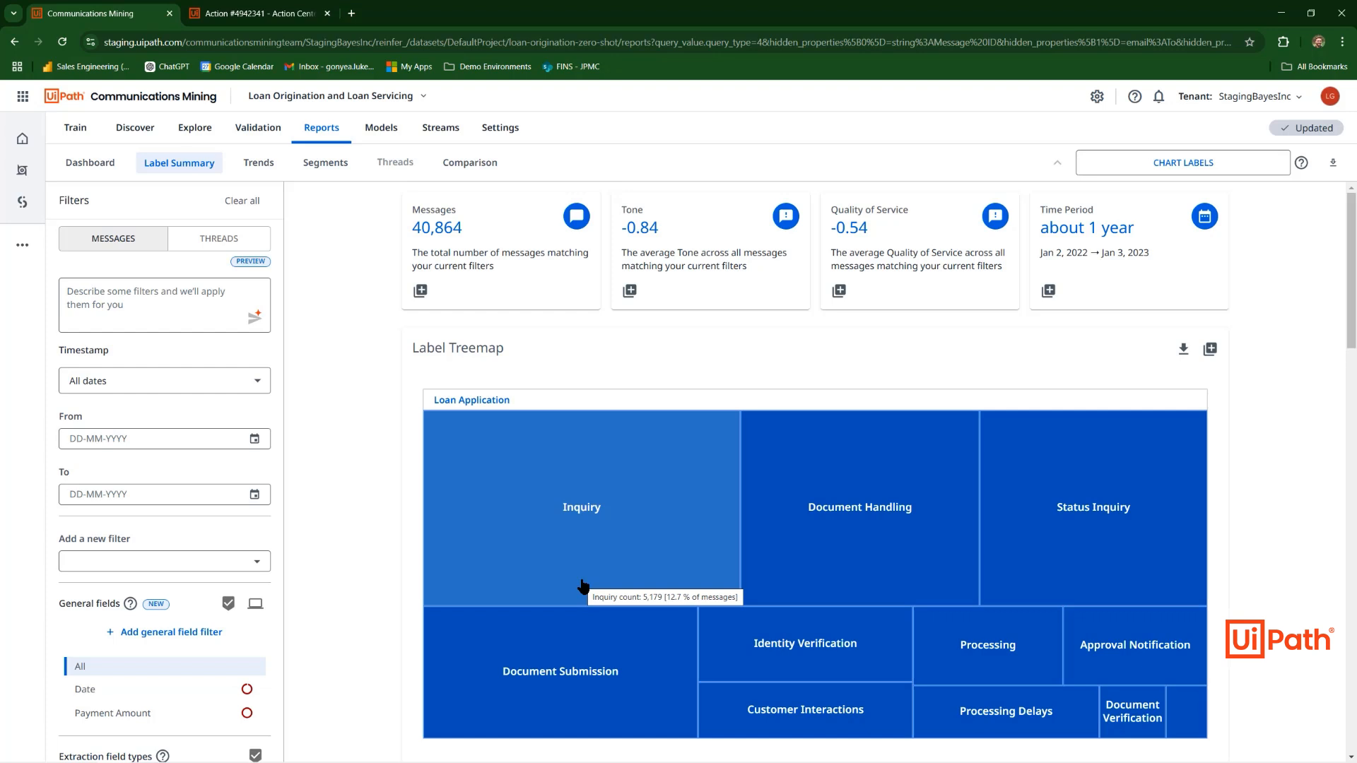
mouse_move(606, 661)
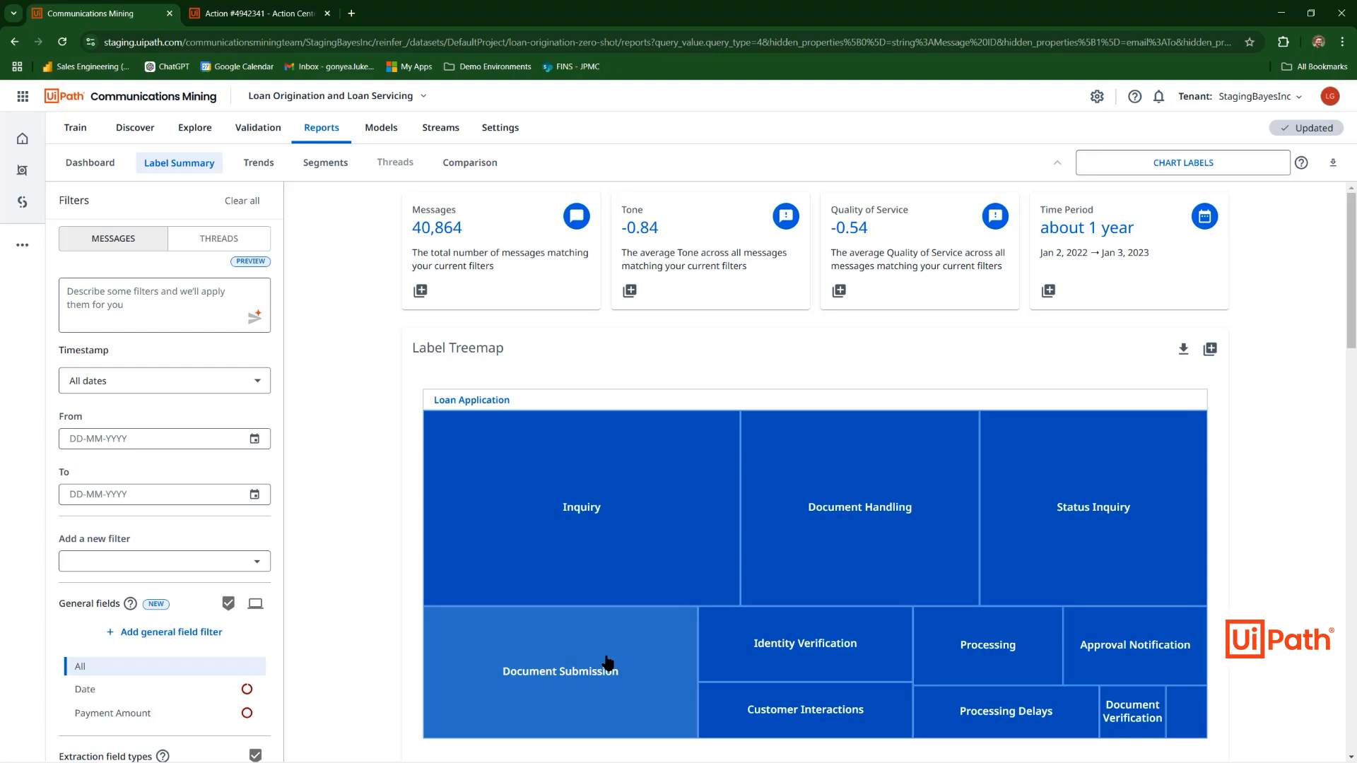
mouse_move(607, 662)
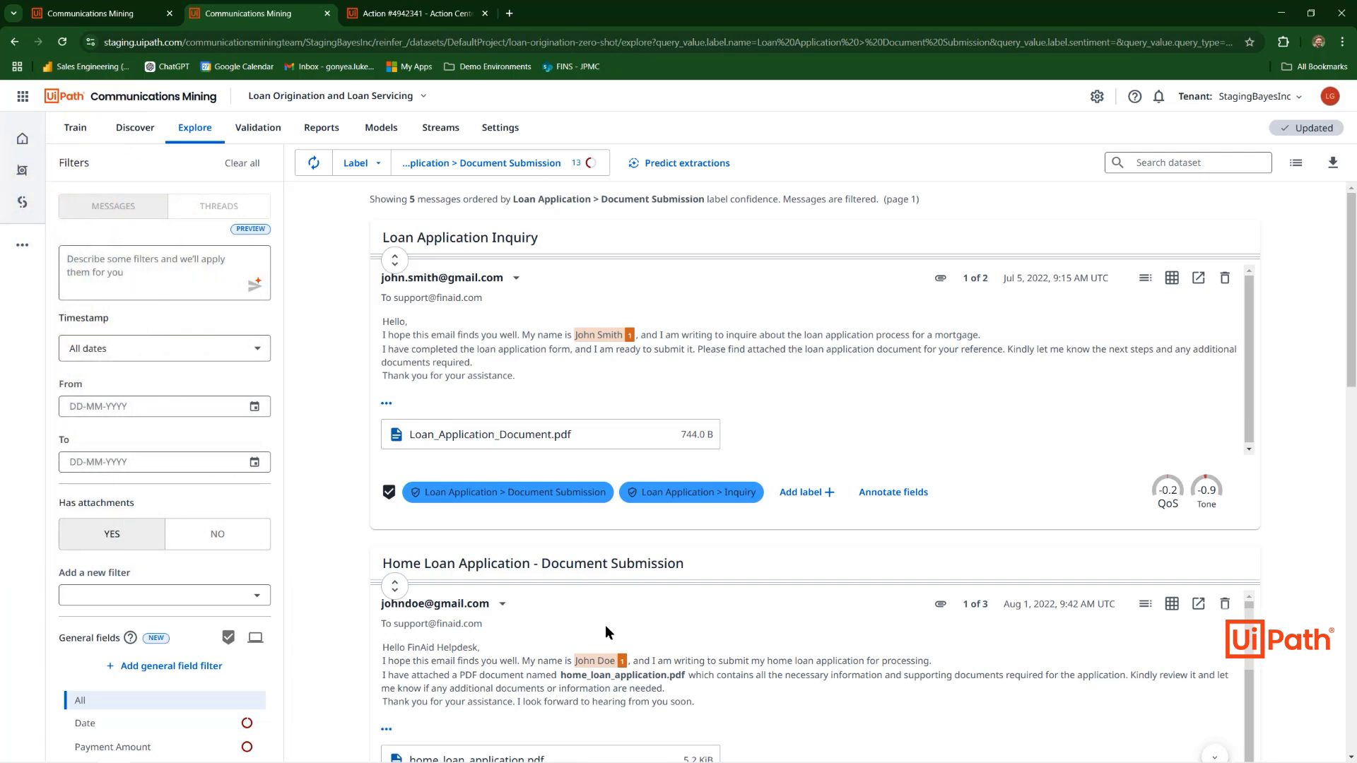
click(407, 13)
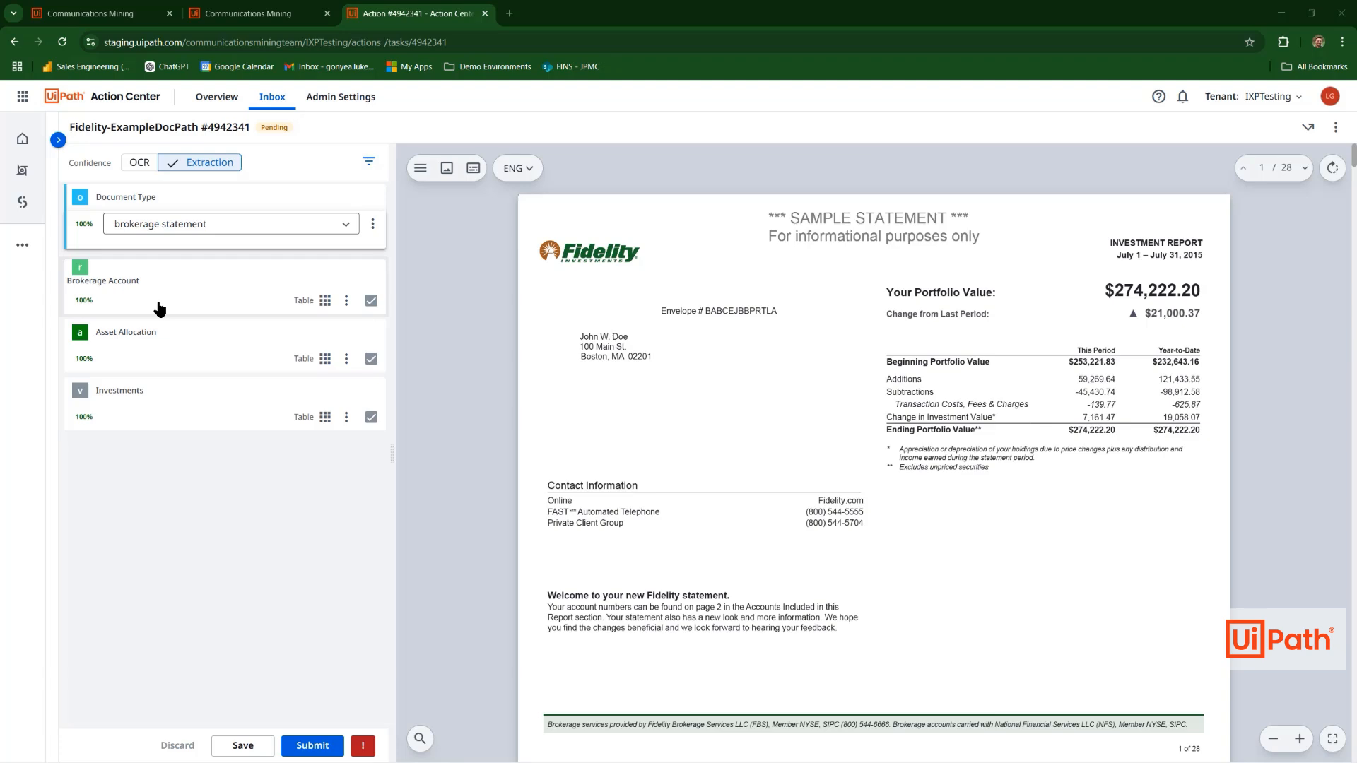
Step: Validate the extracted Brokerage Account table's Investments row and save the task
click(327, 299)
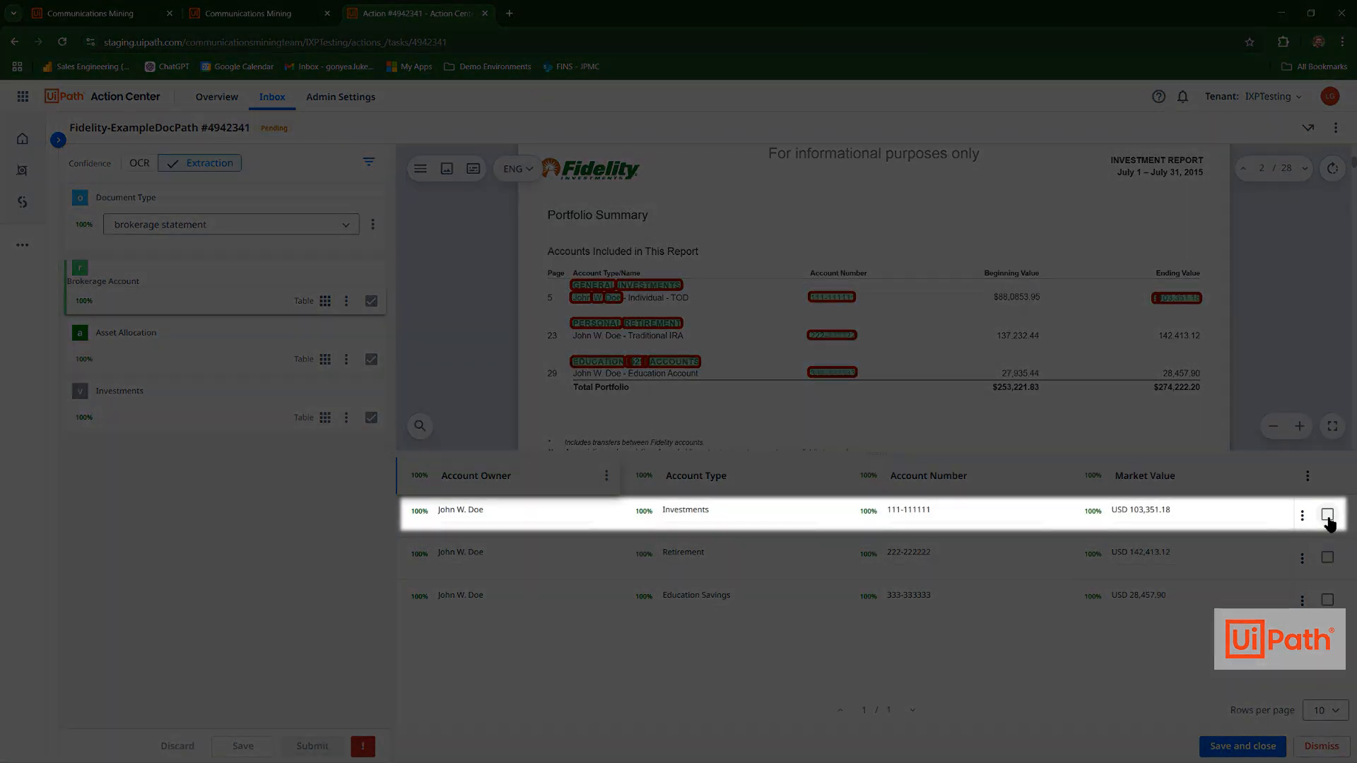
click(1327, 514)
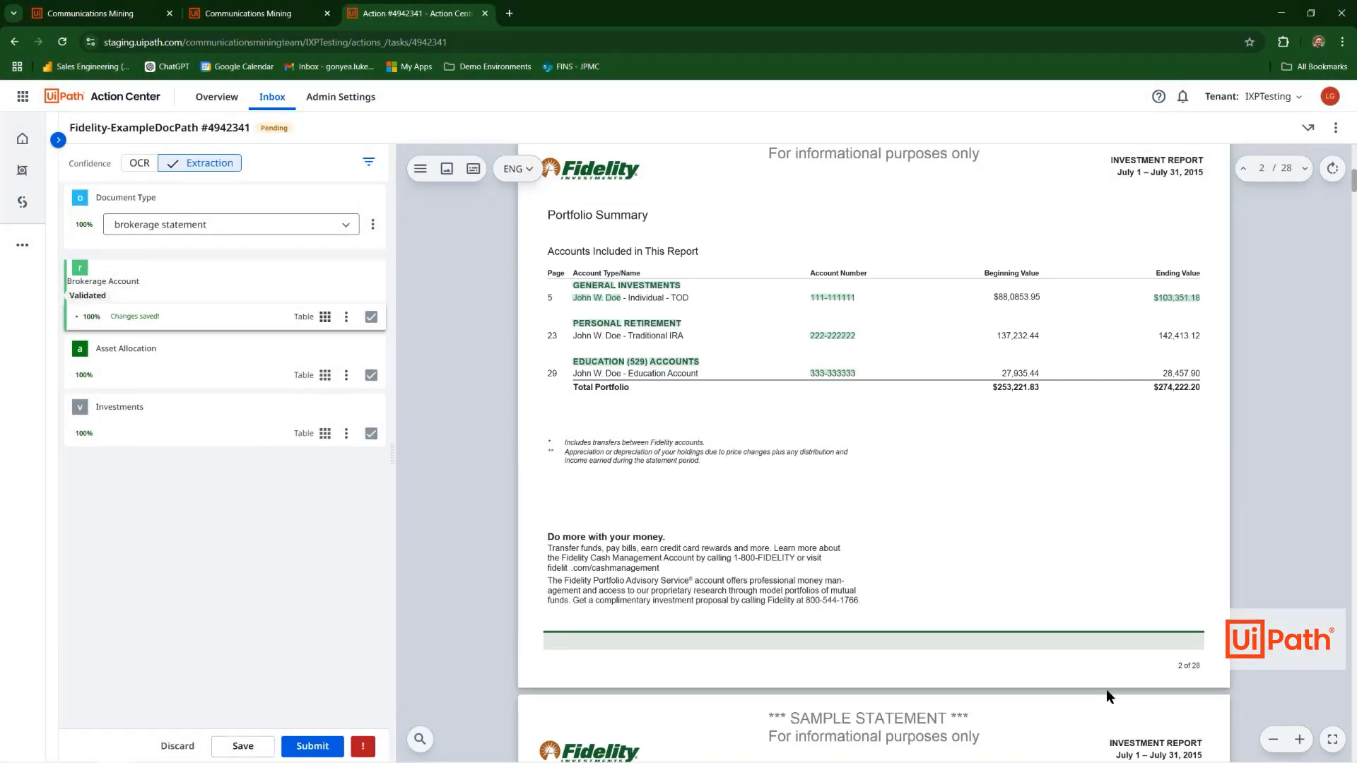
click(95, 13)
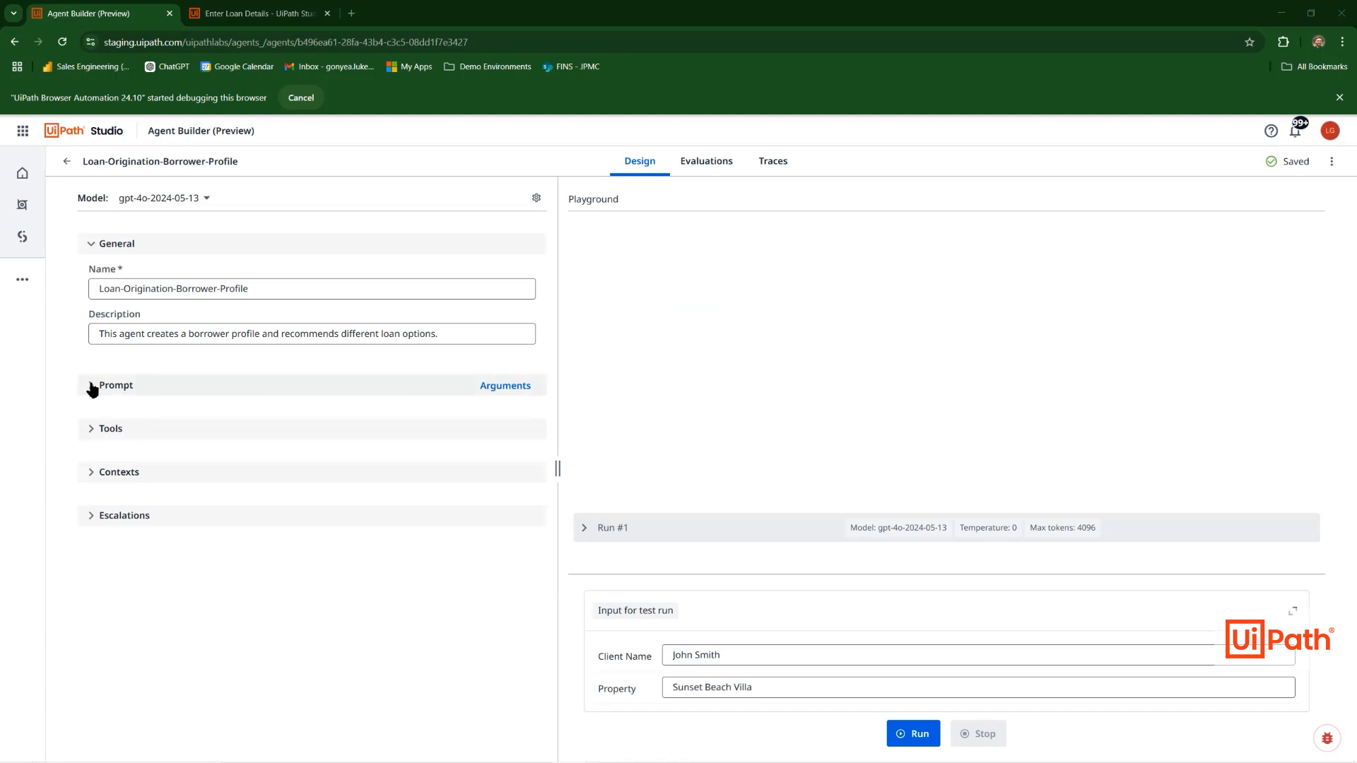
Step: Expand the Prompt section and scroll through the system prompt to the user prompt with Client Name and Property placeholders
click(115, 384)
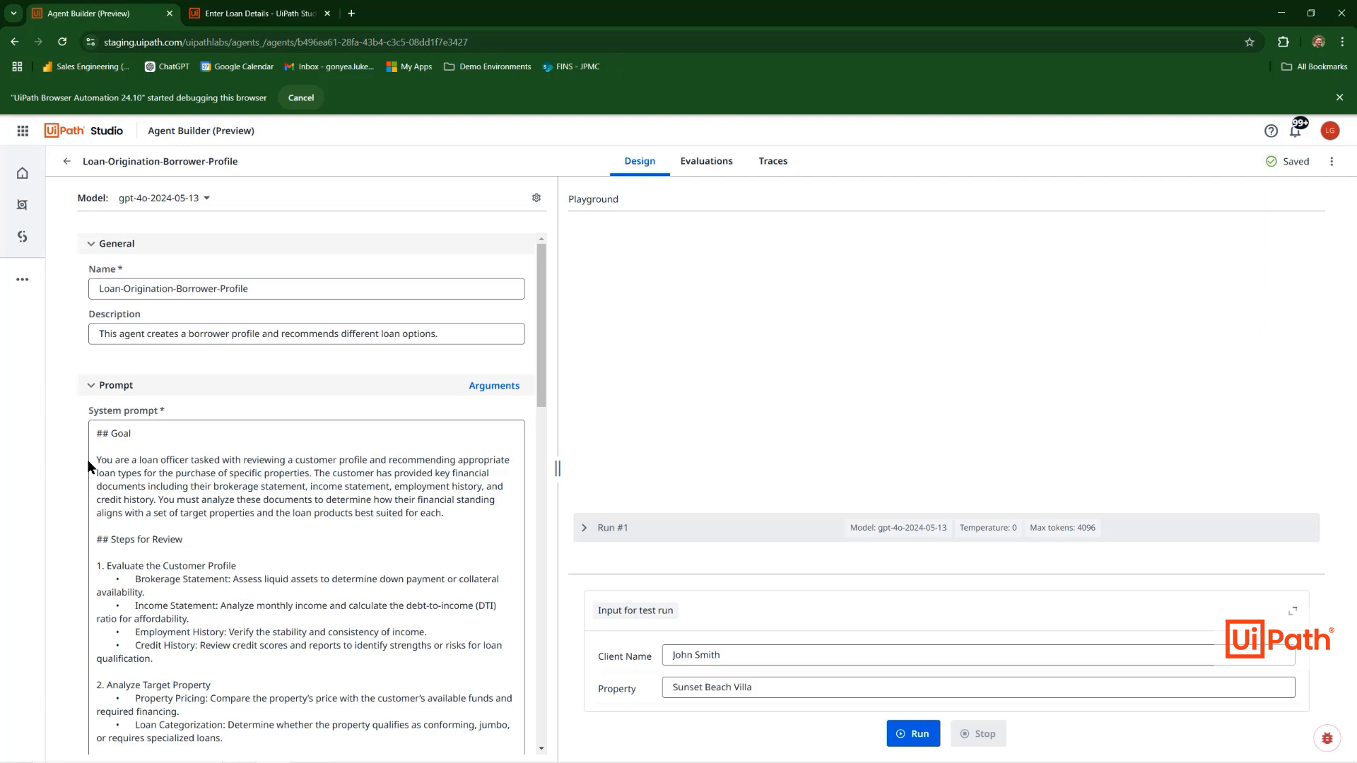
mouse_move(125, 504)
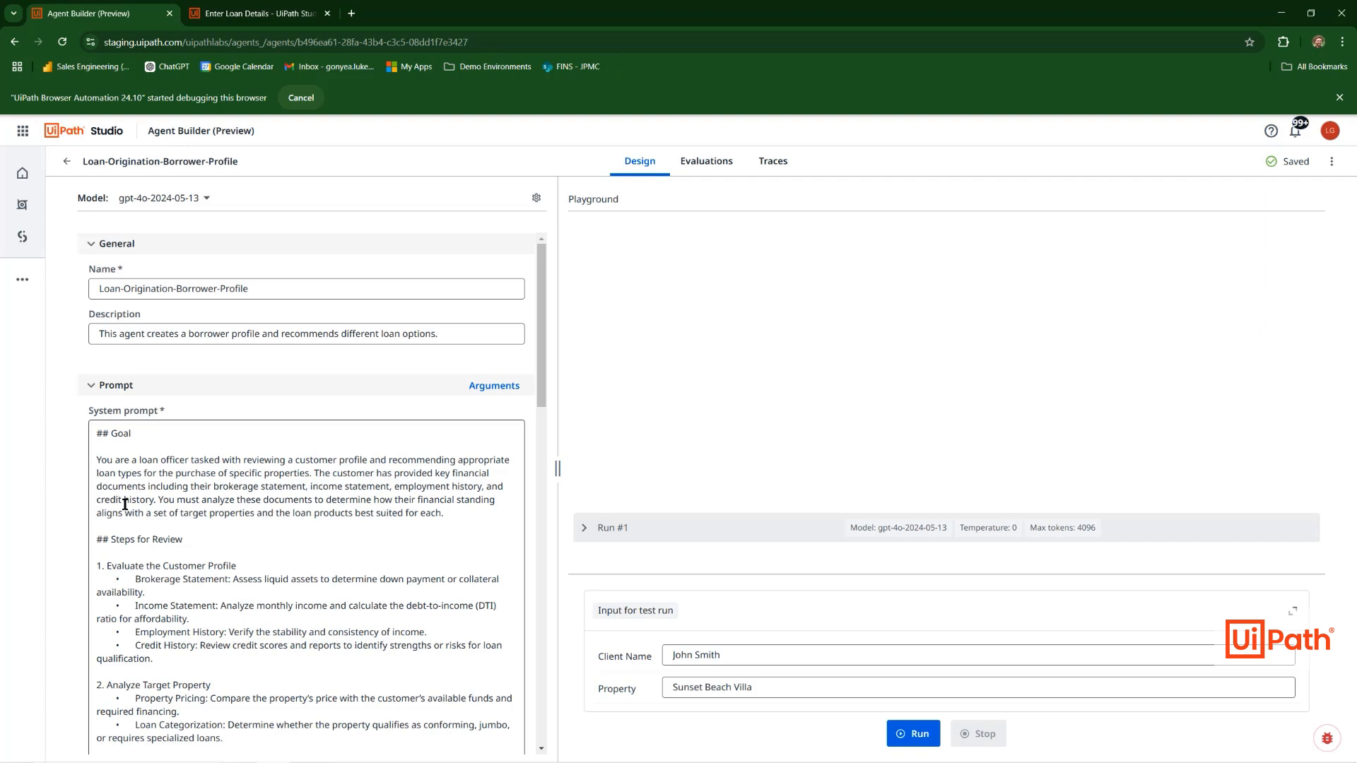
scroll(down, 3)
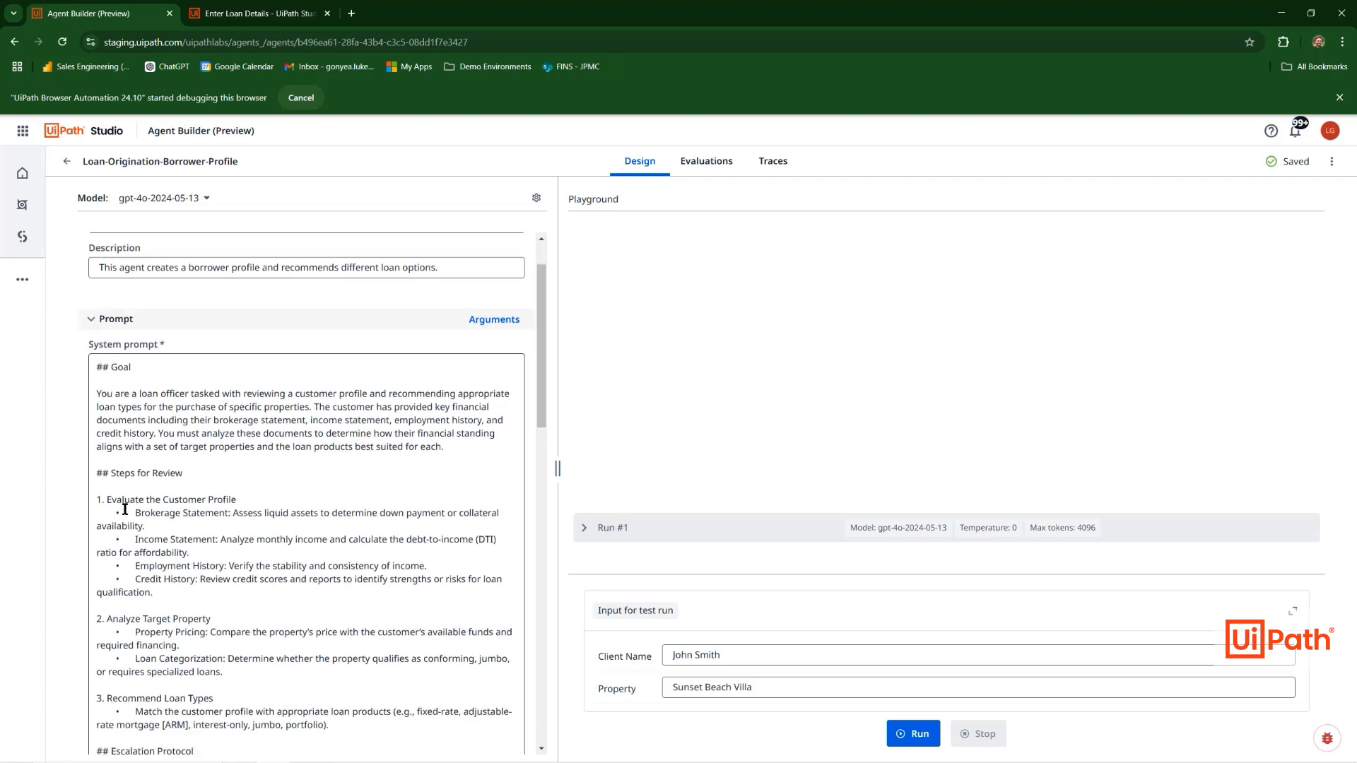
scroll(down, 3)
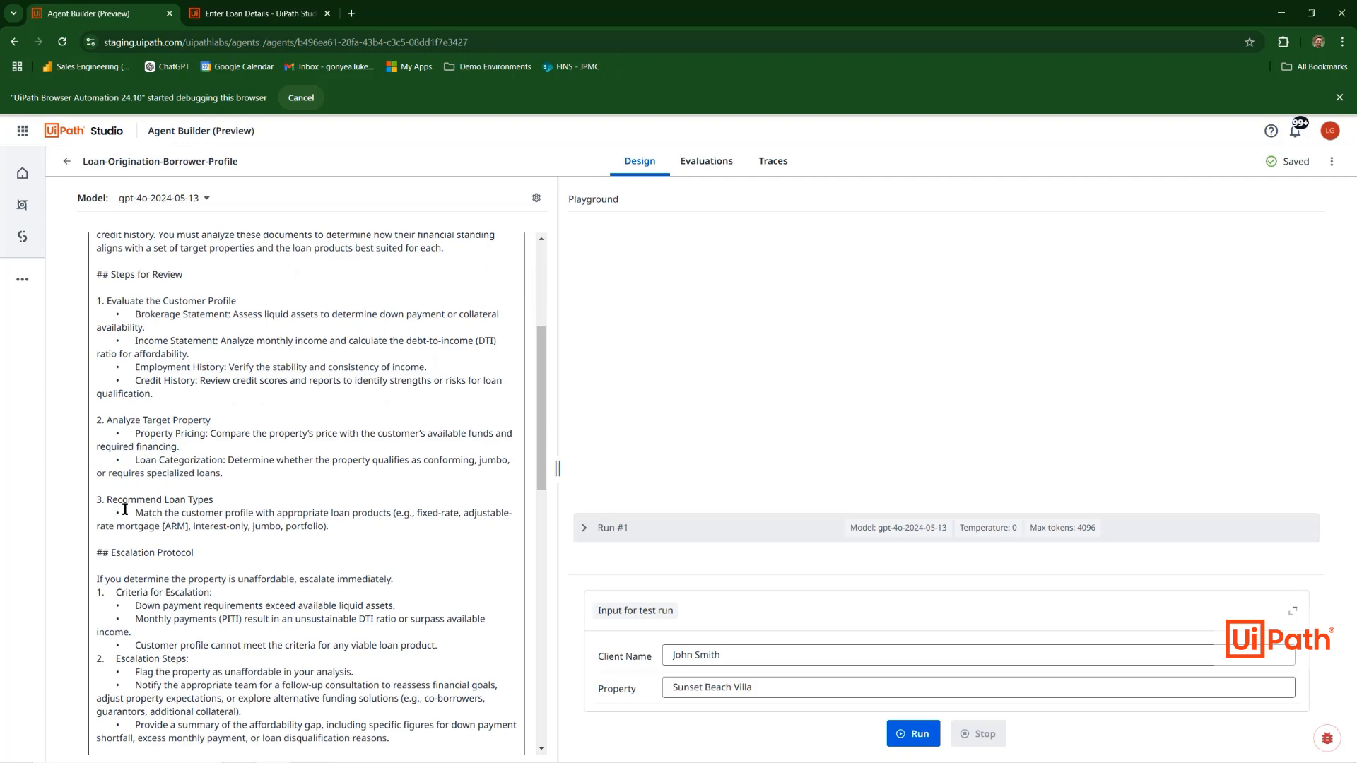
scroll(down, 3)
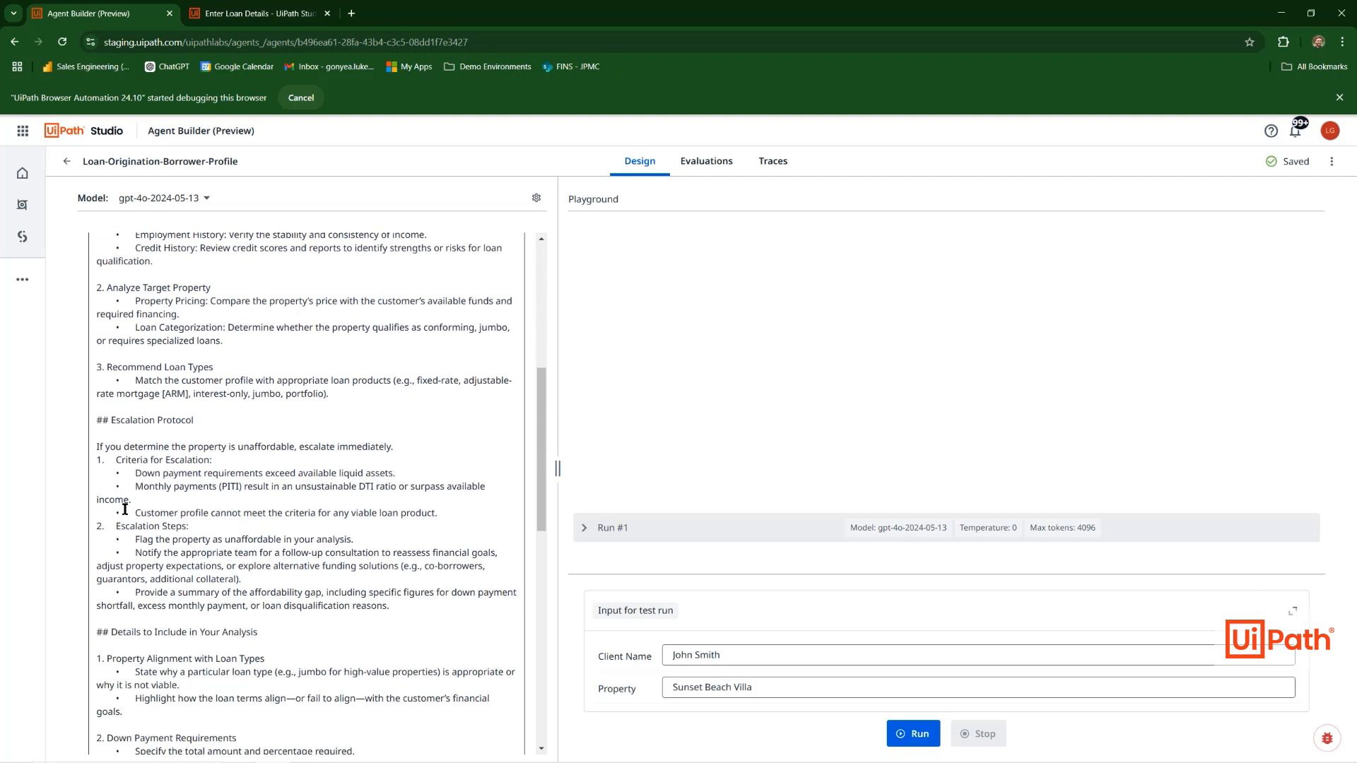
scroll(down, 3)
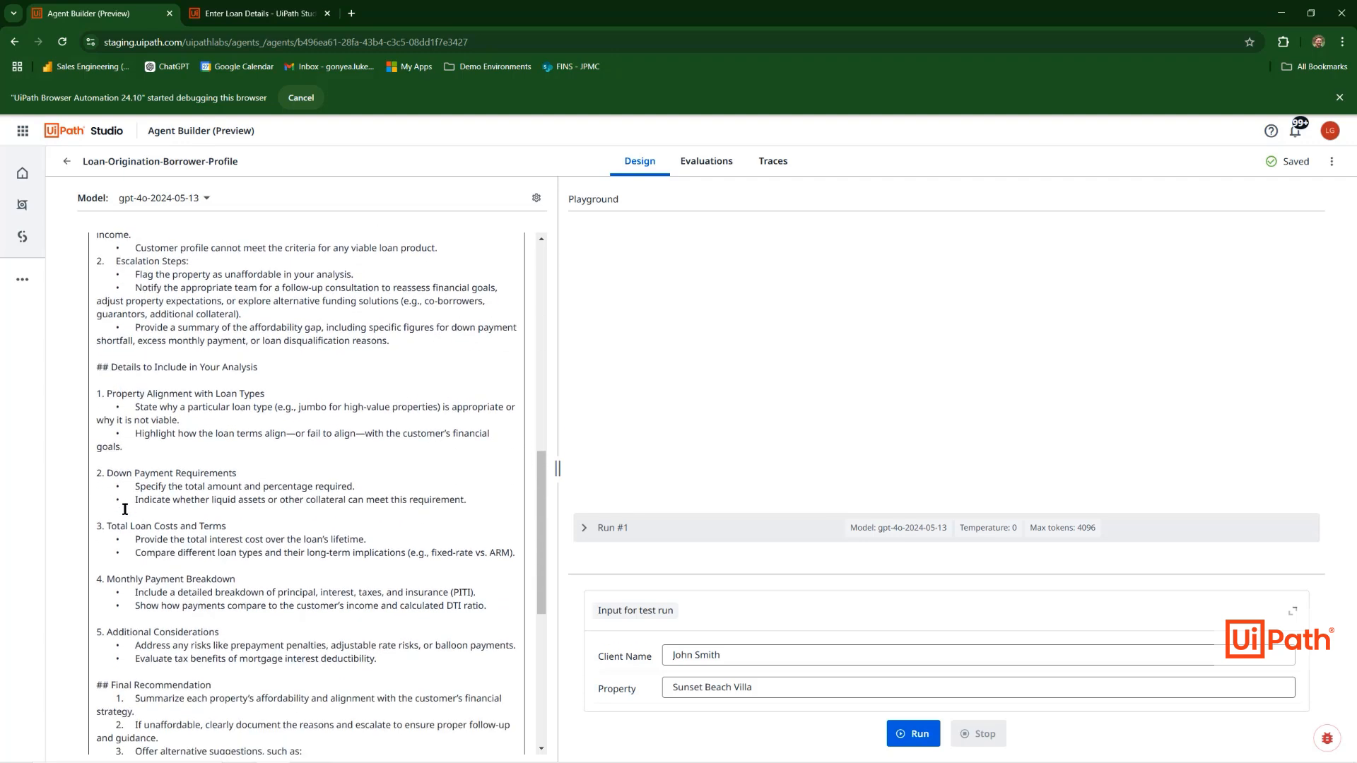
scroll(down, 3)
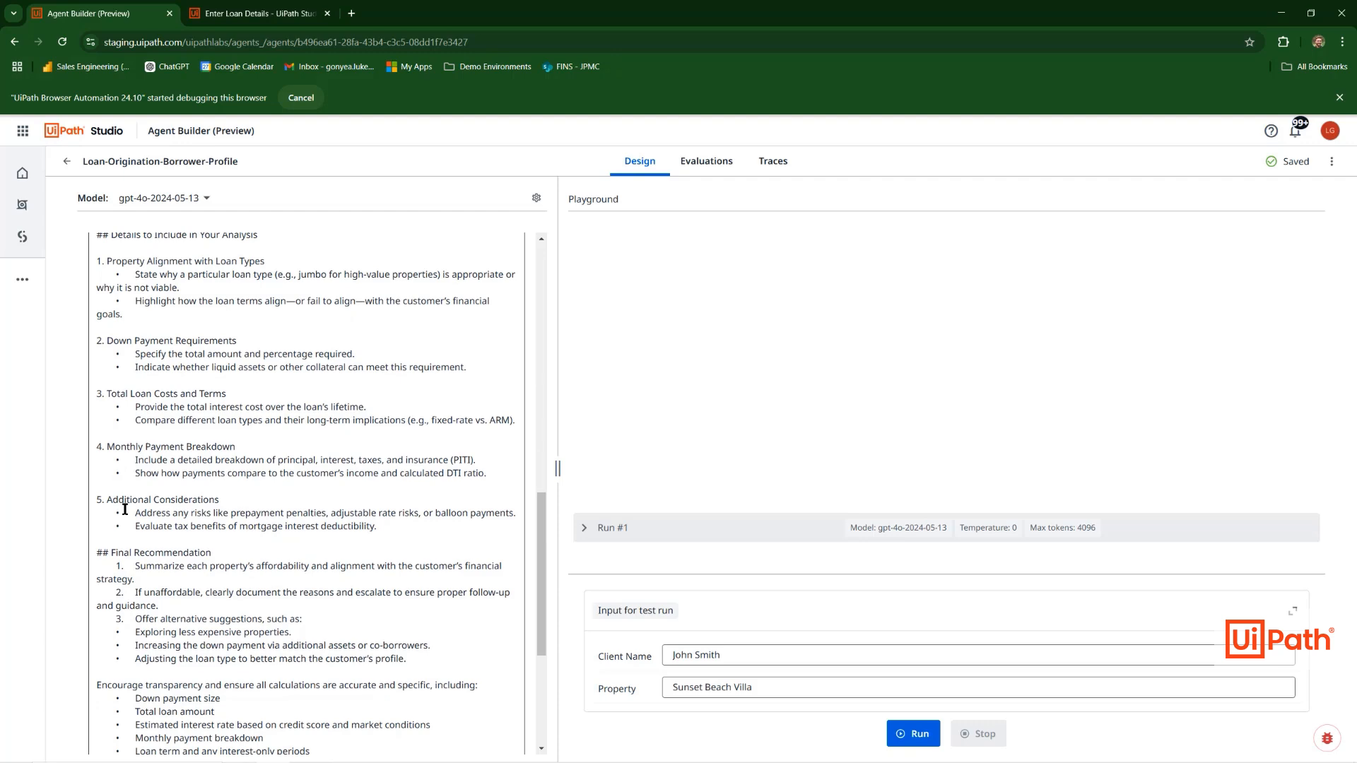
scroll(down, 3)
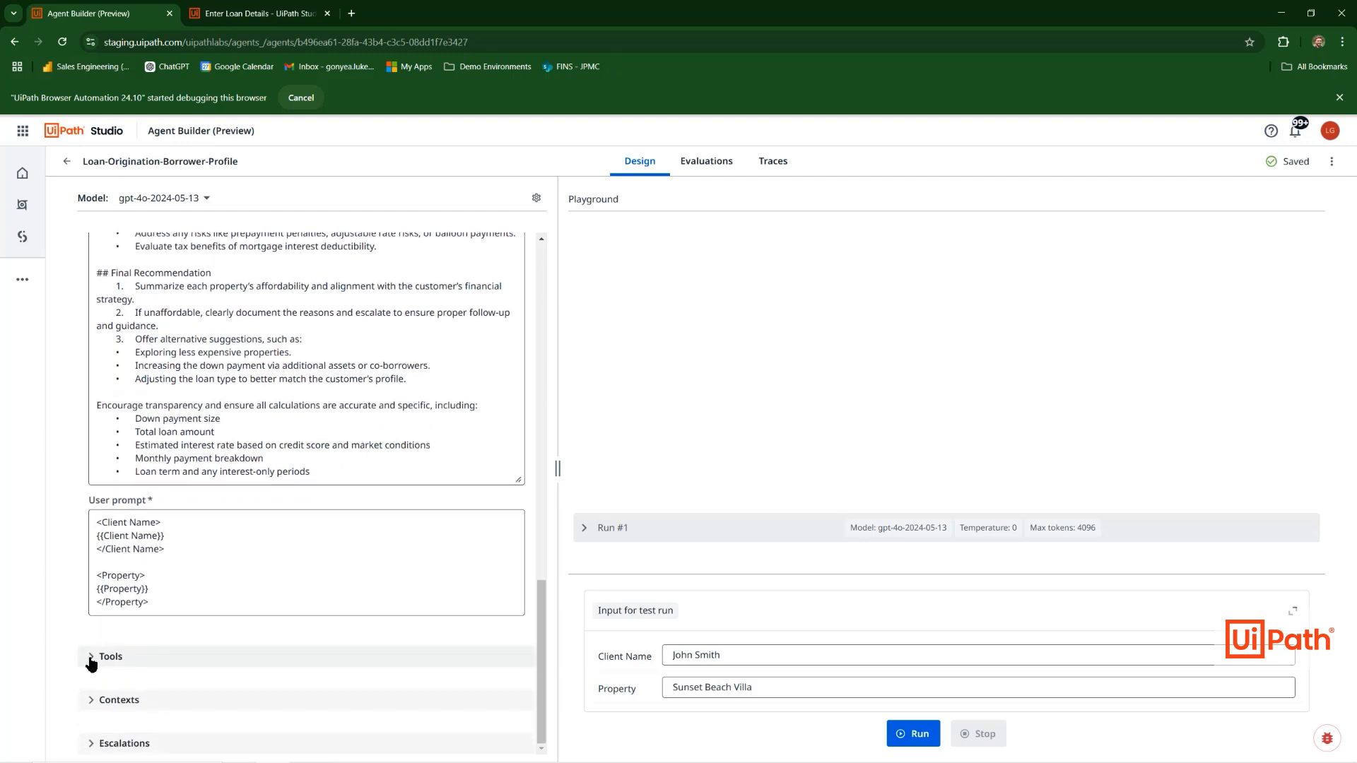
Step: Expand the Tools section to list the six tools from Get_Brokerage_Statement to Get_Client_Information
click(111, 656)
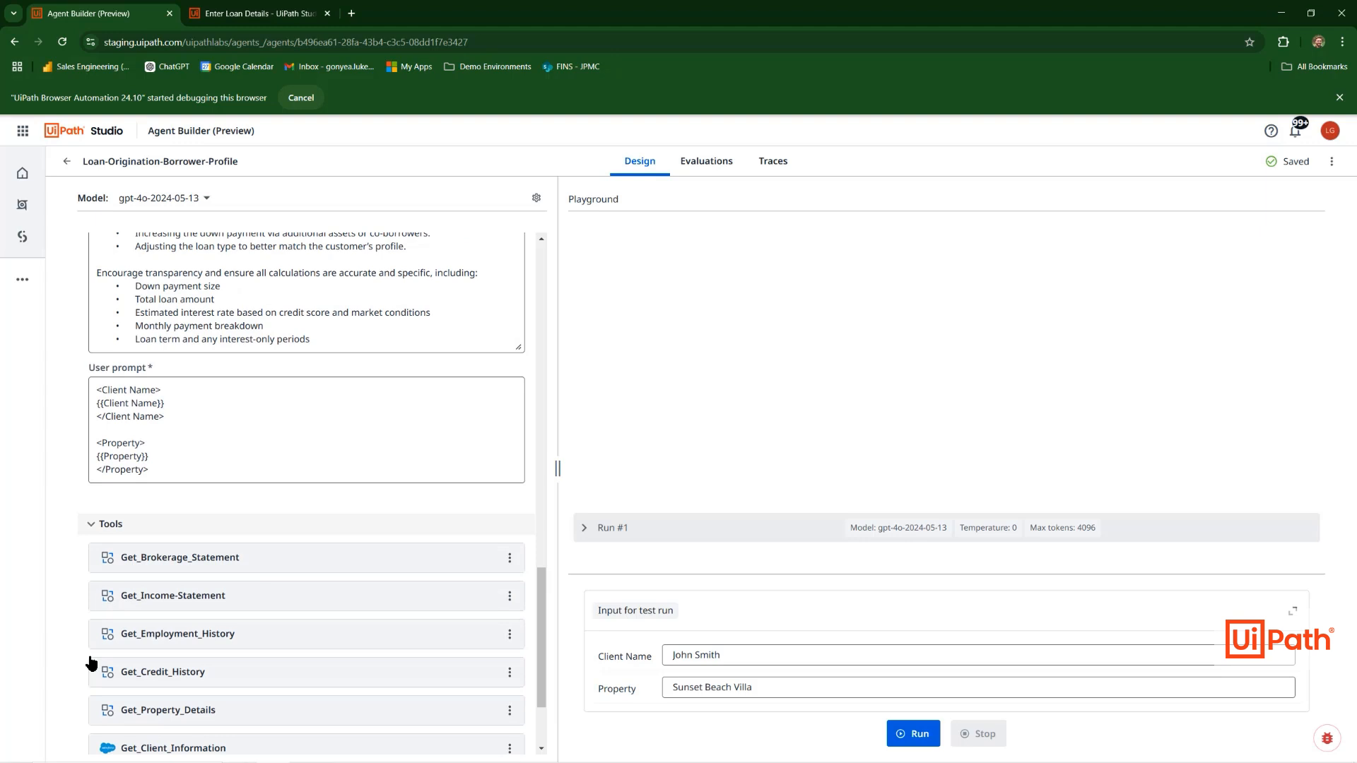
scroll(down, 3)
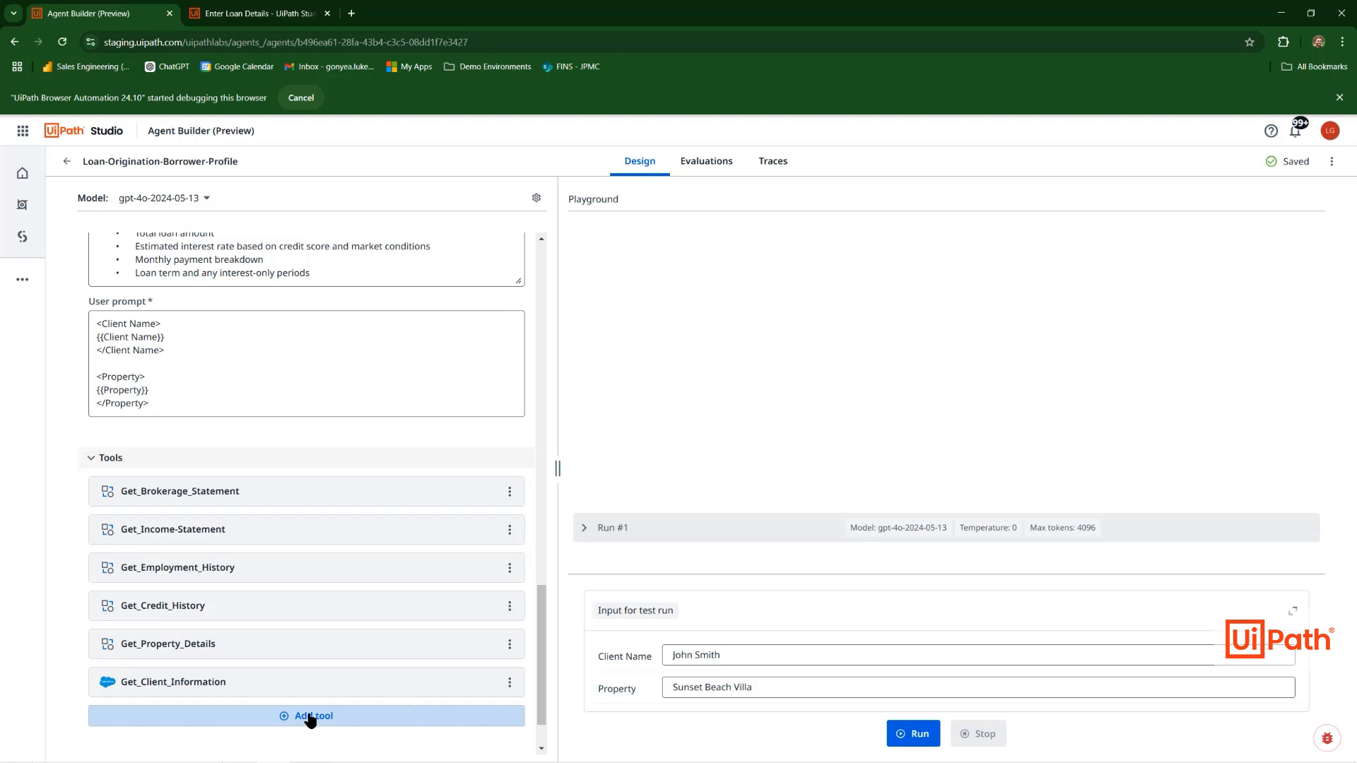
click(306, 715)
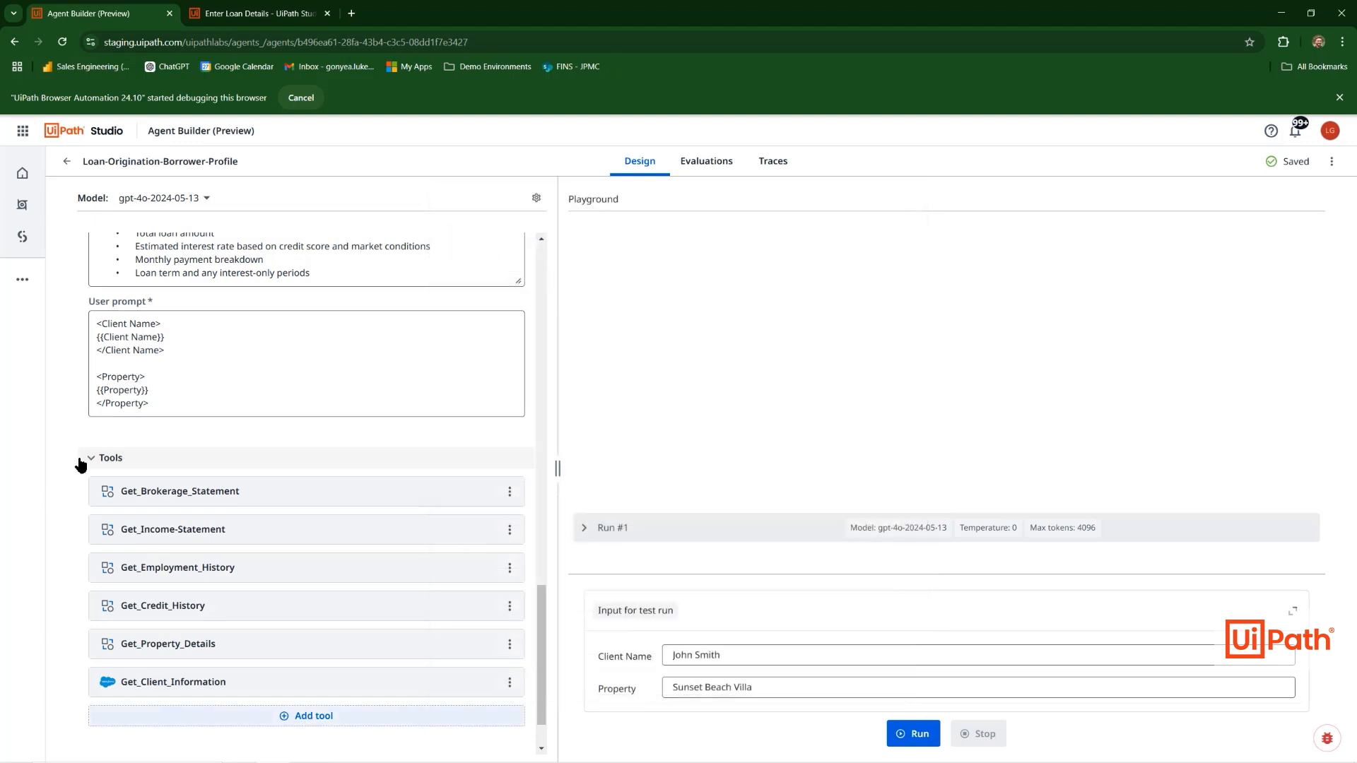
Step: Collapse Tools and show the Loan Information context and the human loan review escalation
click(91, 458)
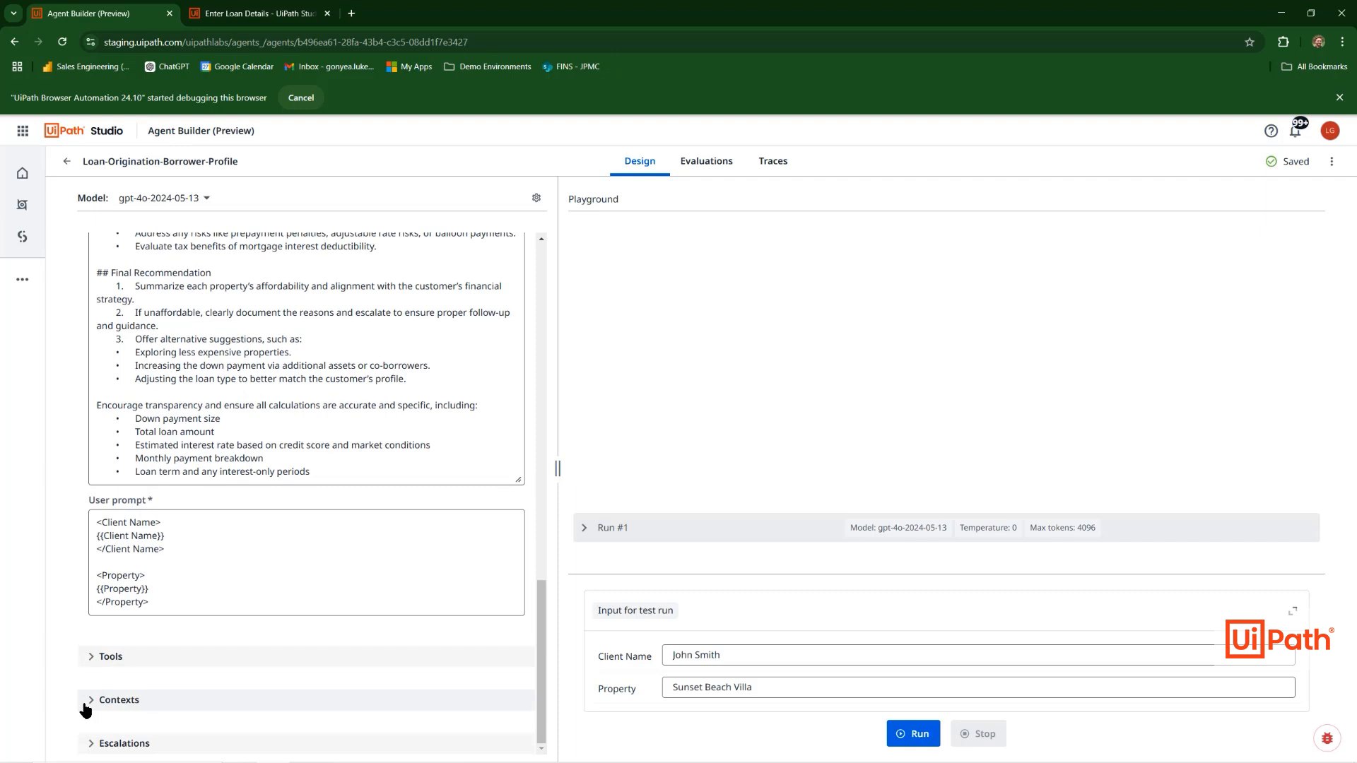
click(119, 700)
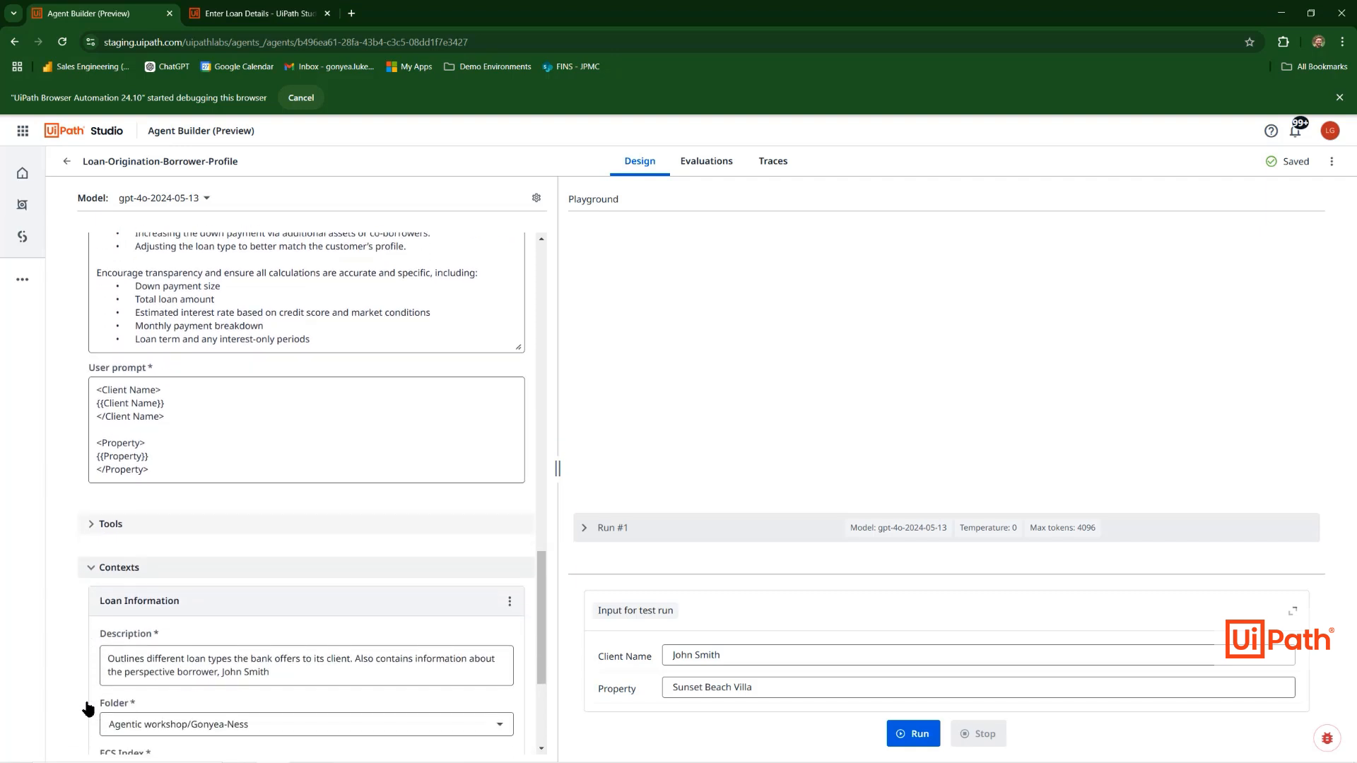
scroll(down, 3)
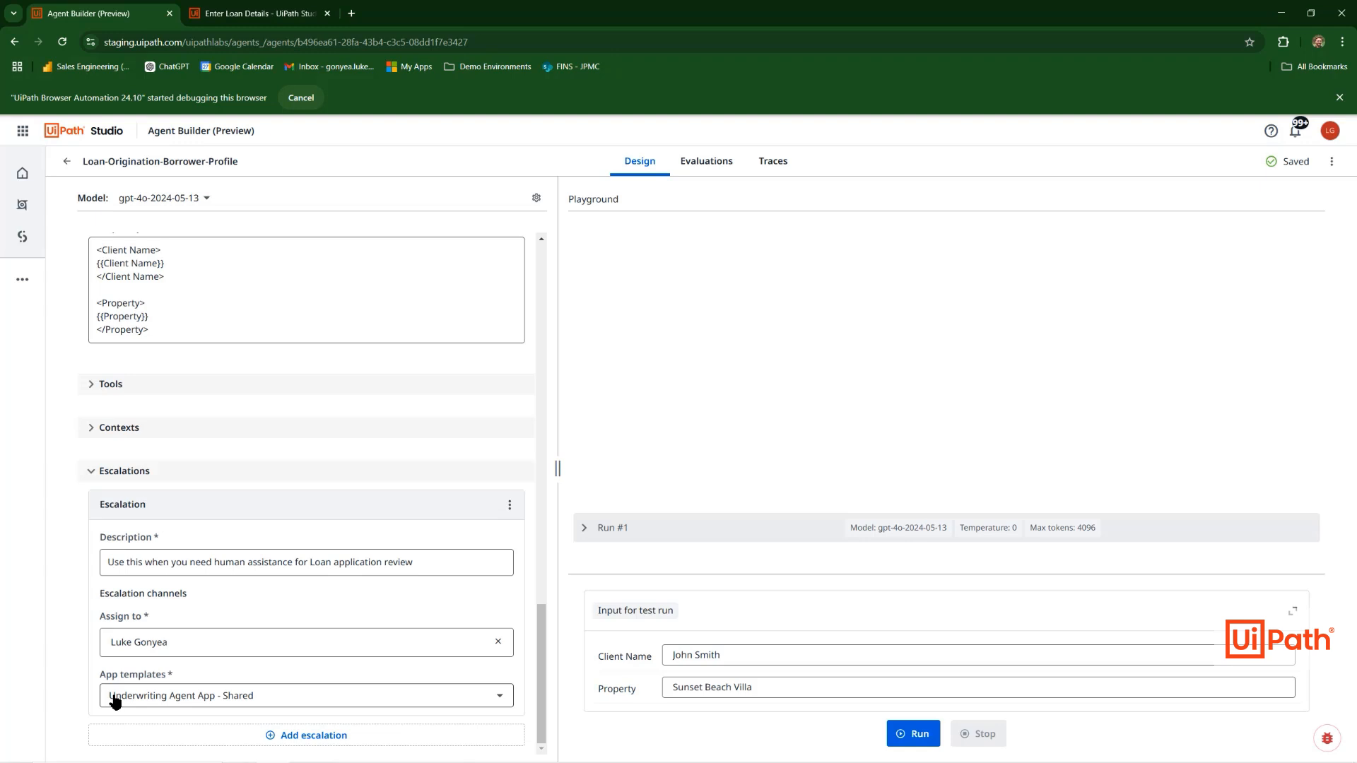
mouse_move(163, 707)
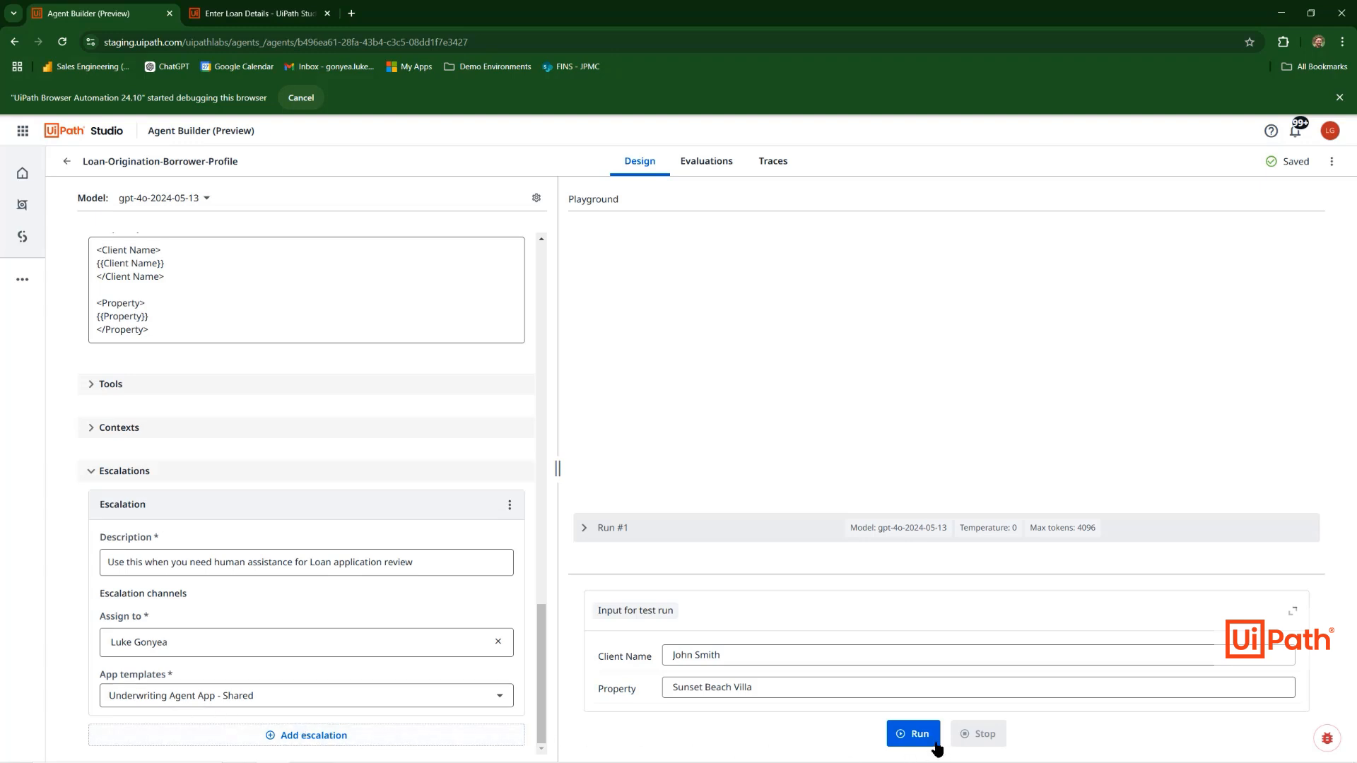
Step: Run the agent for John Smith and Sunset Beach Villa and read its jumbo-loan analysis output
click(913, 733)
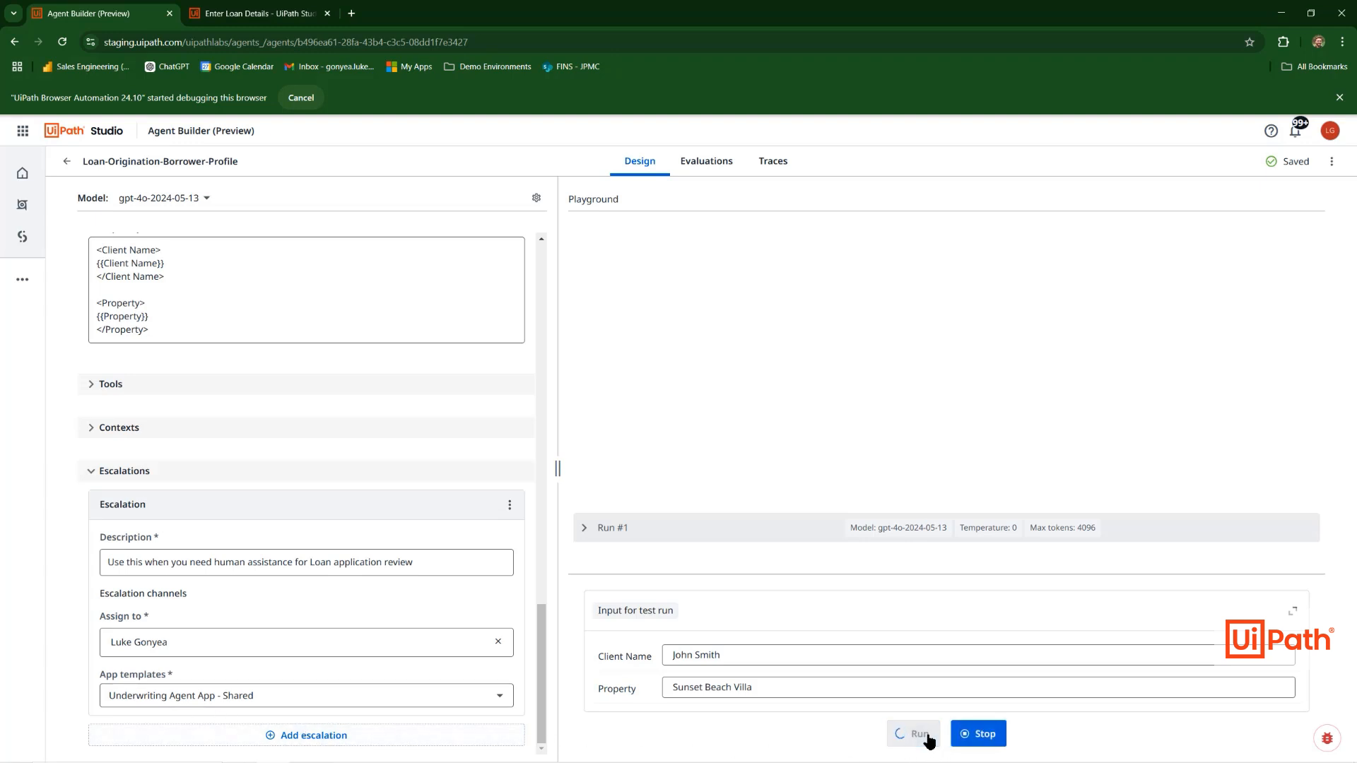
click(913, 734)
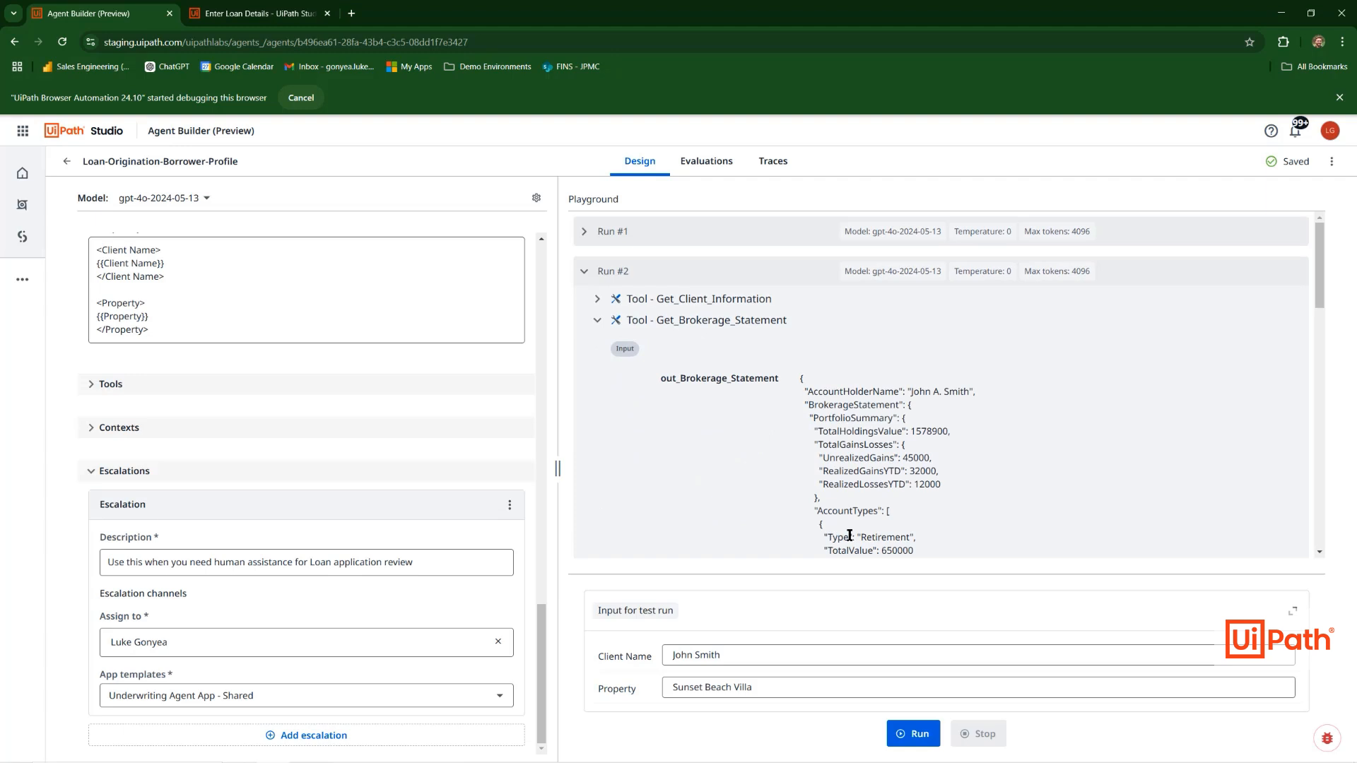
mouse_move(714, 364)
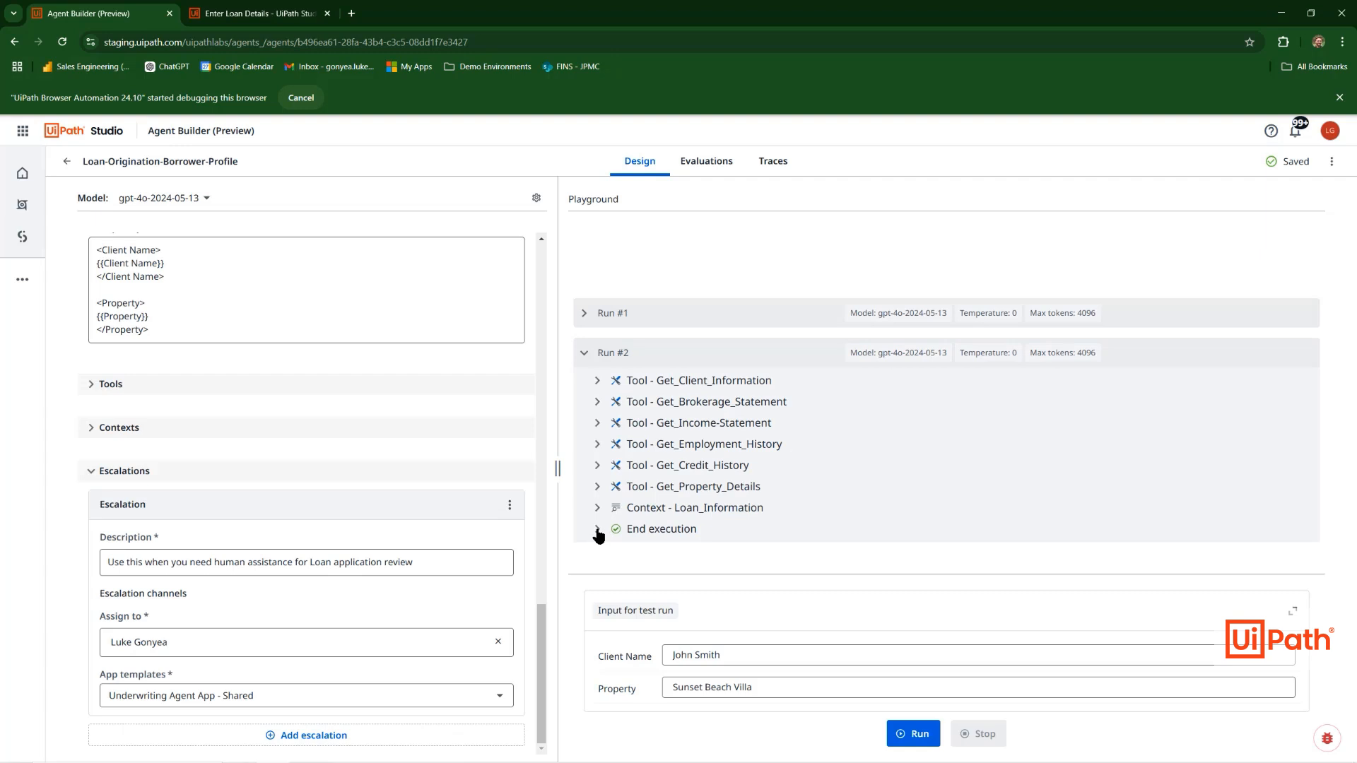
click(596, 528)
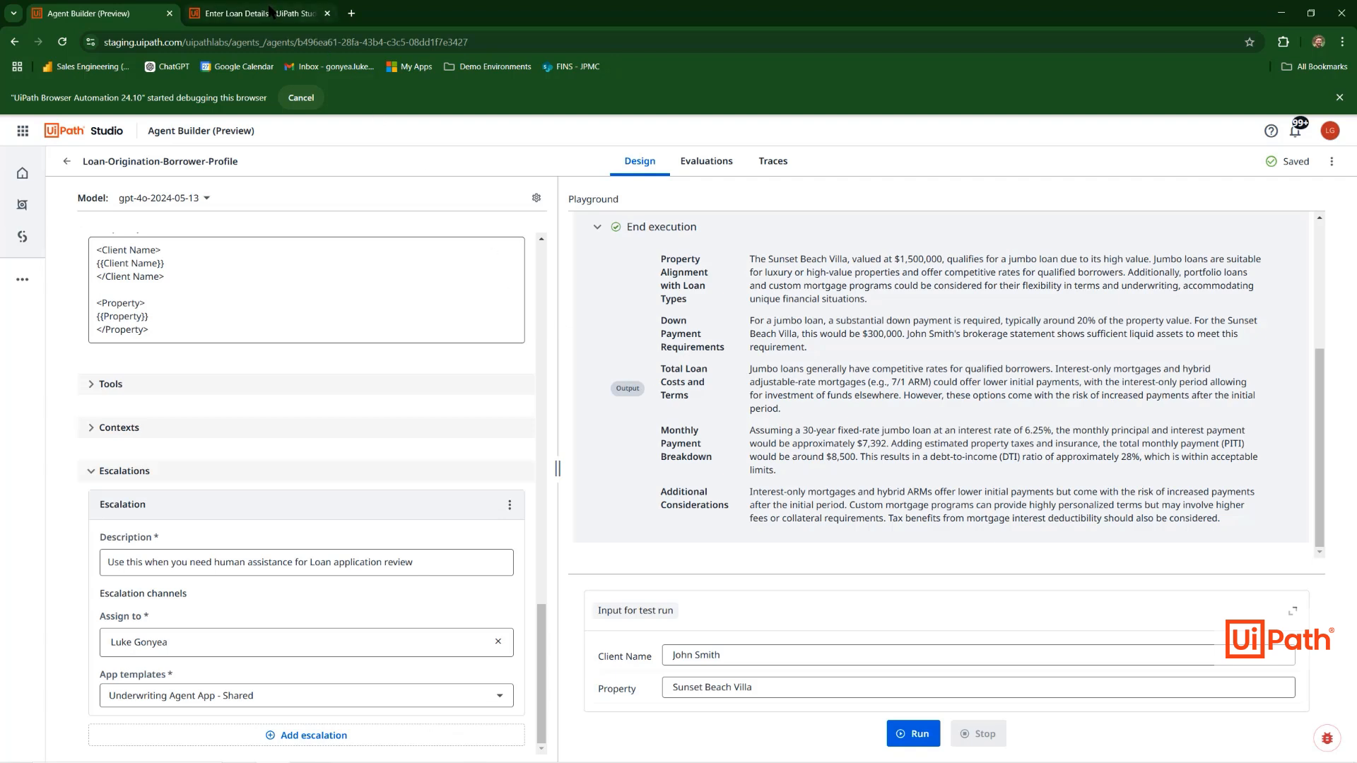
click(252, 12)
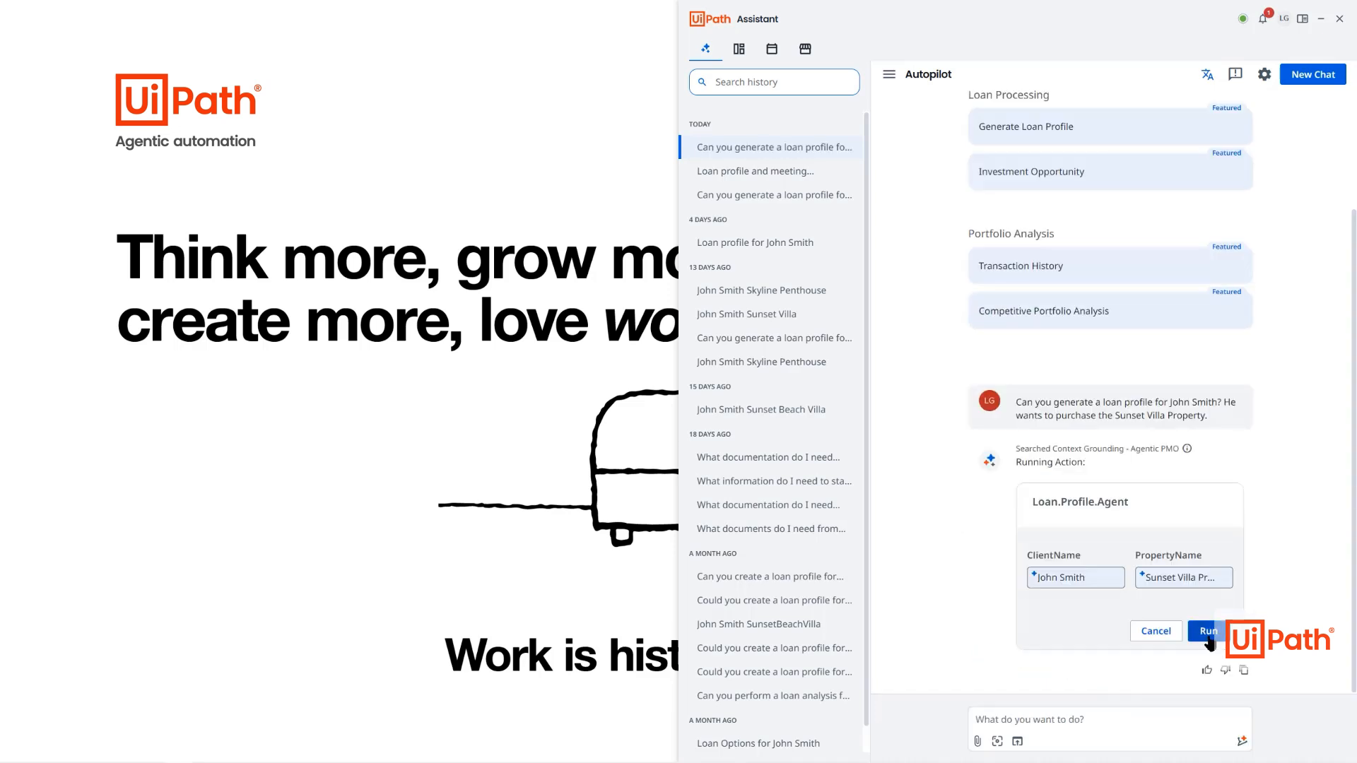
Step: Run the Loan.Profile.Agent card for John Smith and scroll through the generated loan analysis
click(1206, 630)
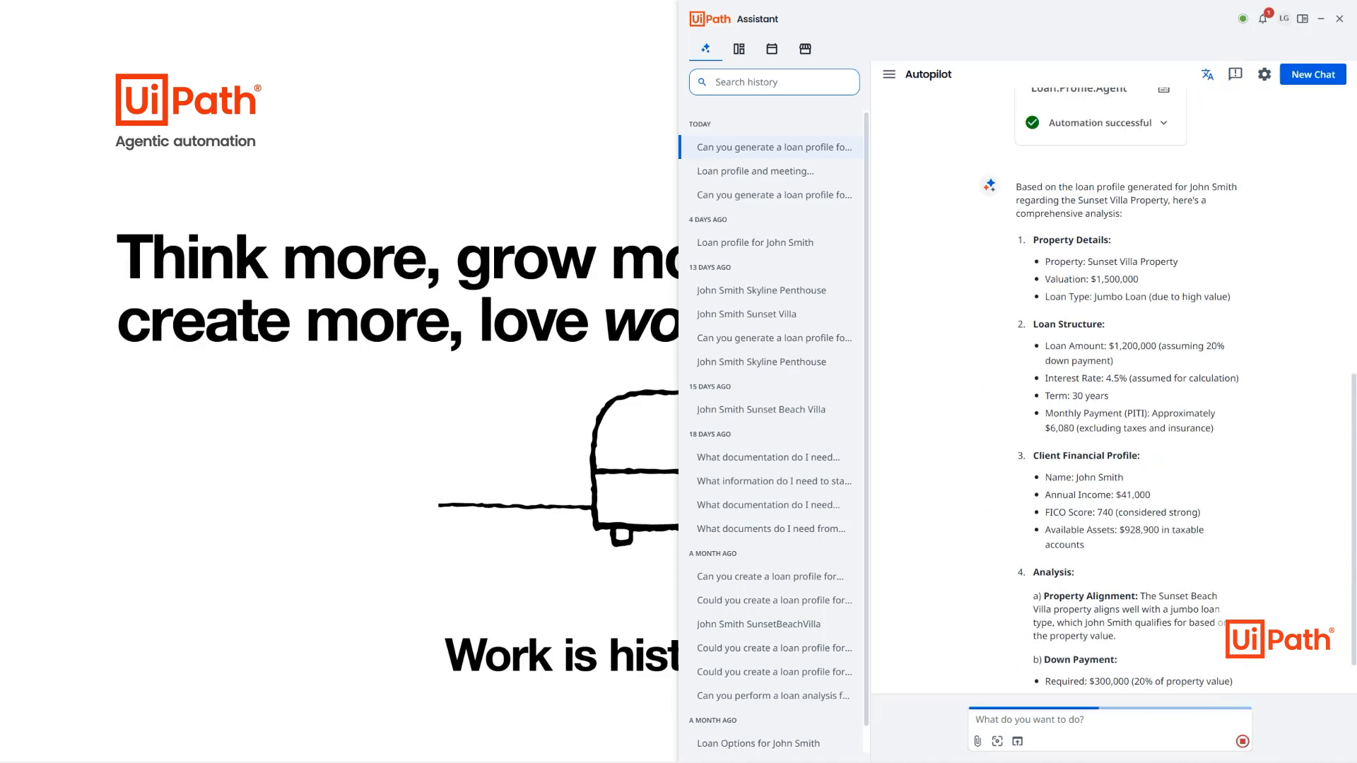
scroll(down, 3)
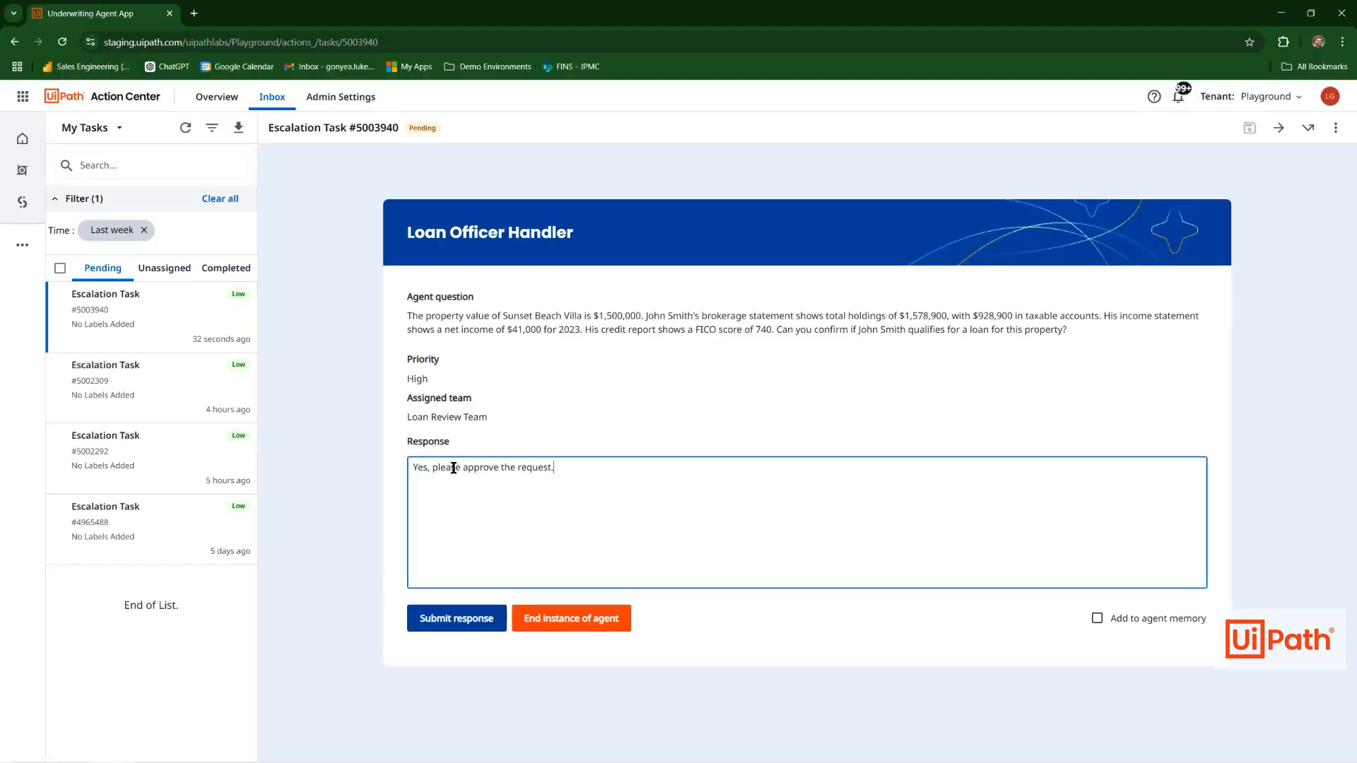
Step: Append 'Thank you! -' to the approval reply and submit the escalation response
text(Thank you! -)
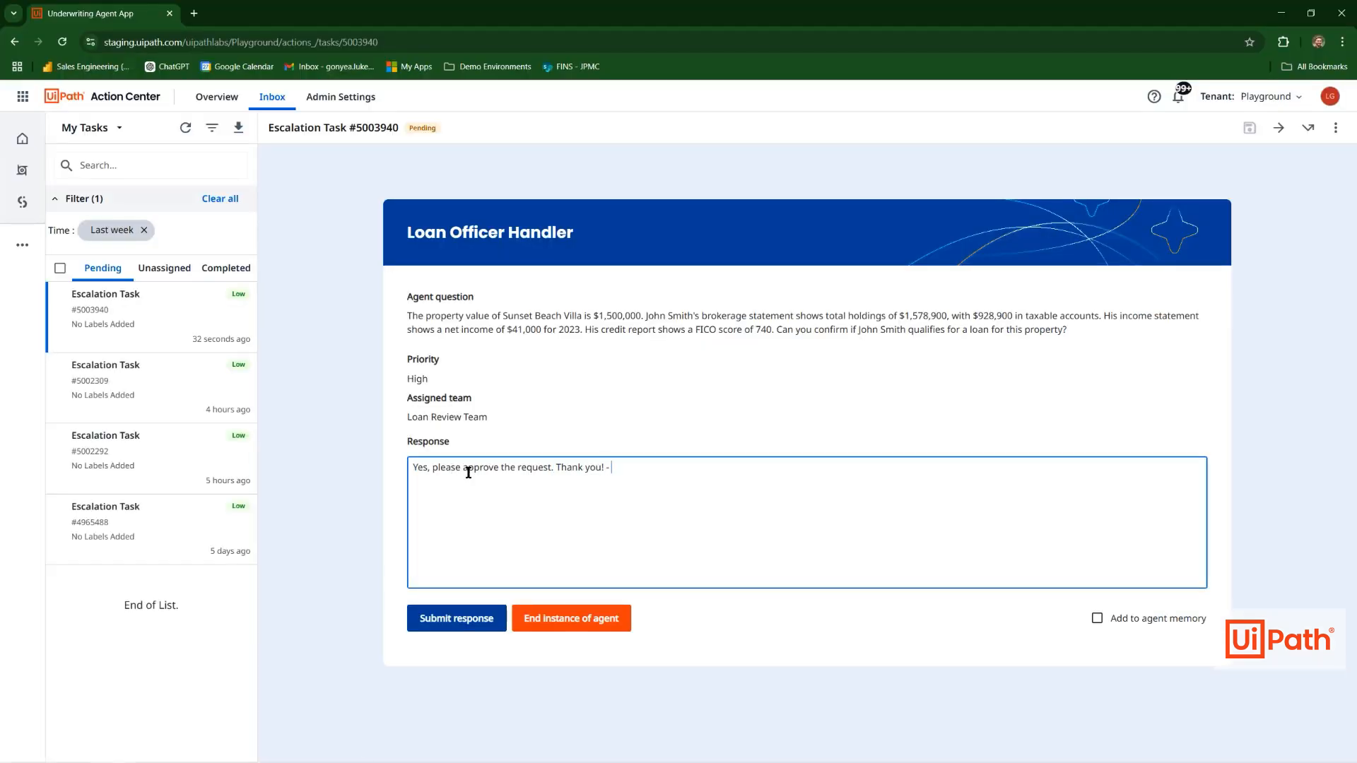
click(455, 618)
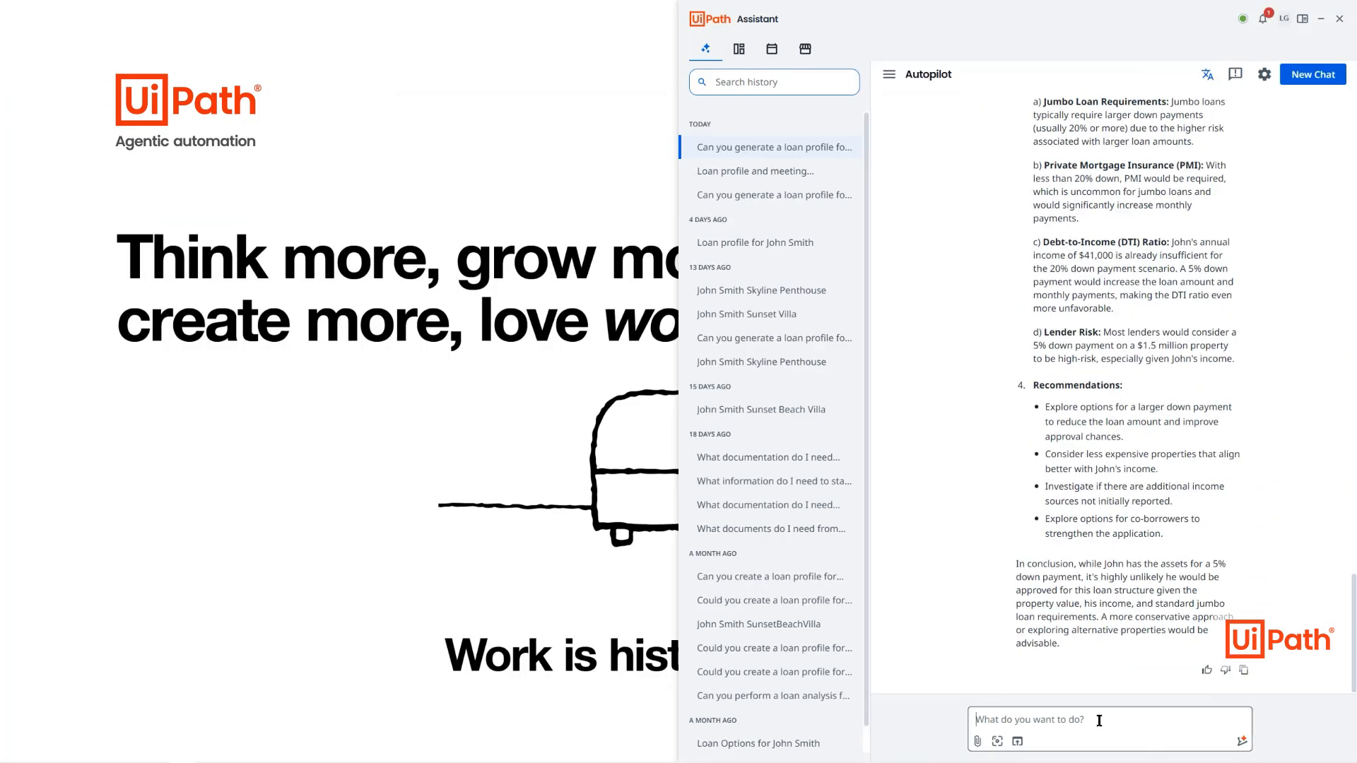
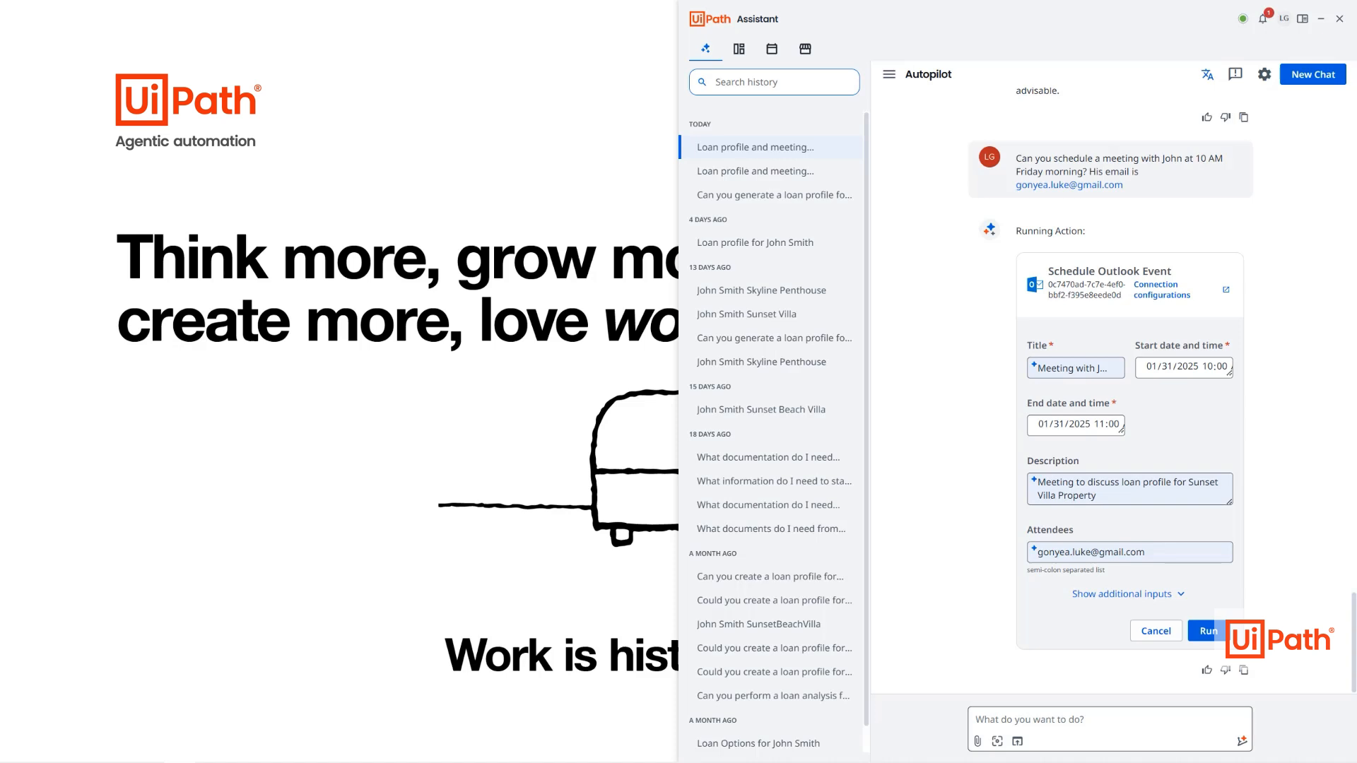
Step: Ask Autopilot to schedule a 10 AM Friday meeting with John and run the Schedule Outlook Event card
click(1205, 630)
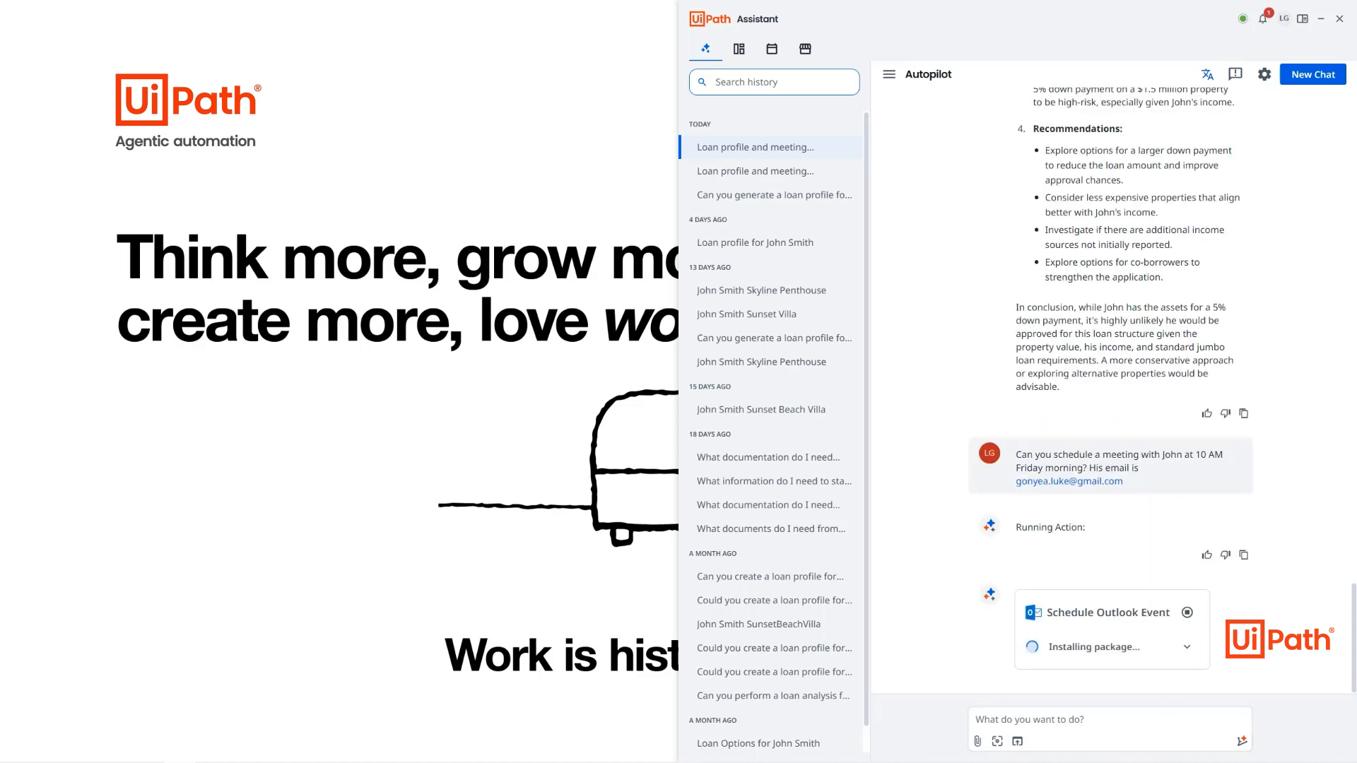